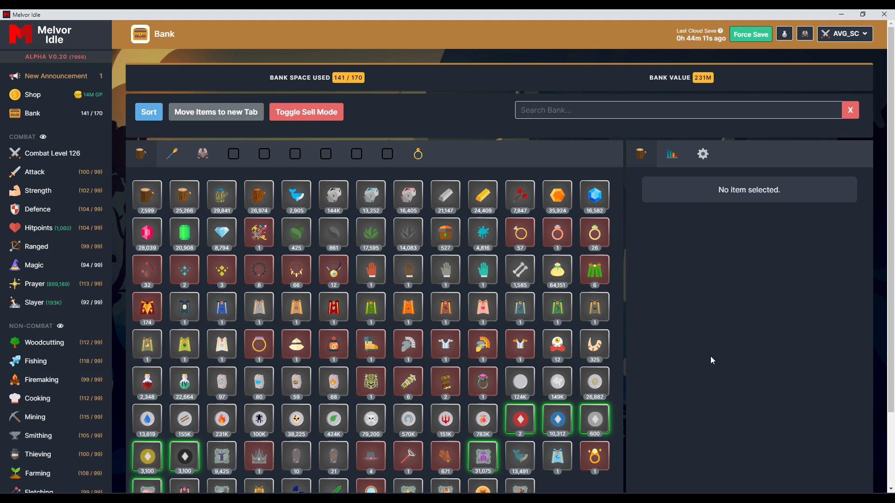
mouse_move(65, 150)
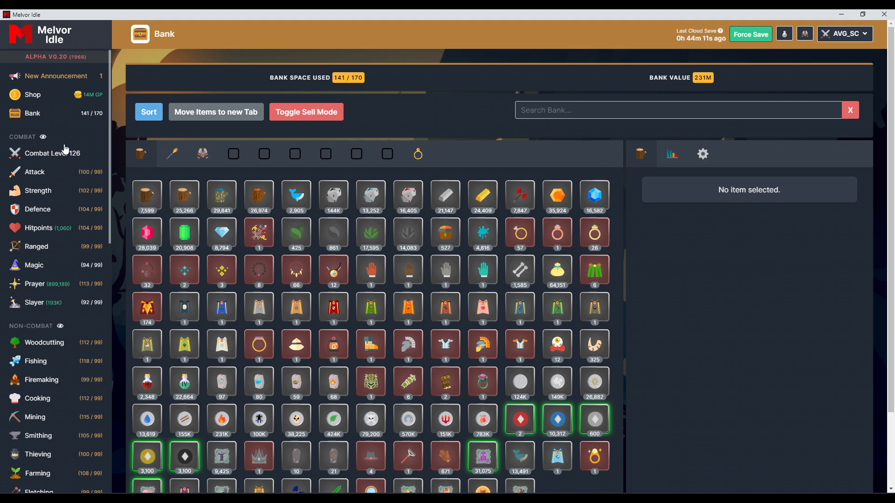
mouse_move(51, 174)
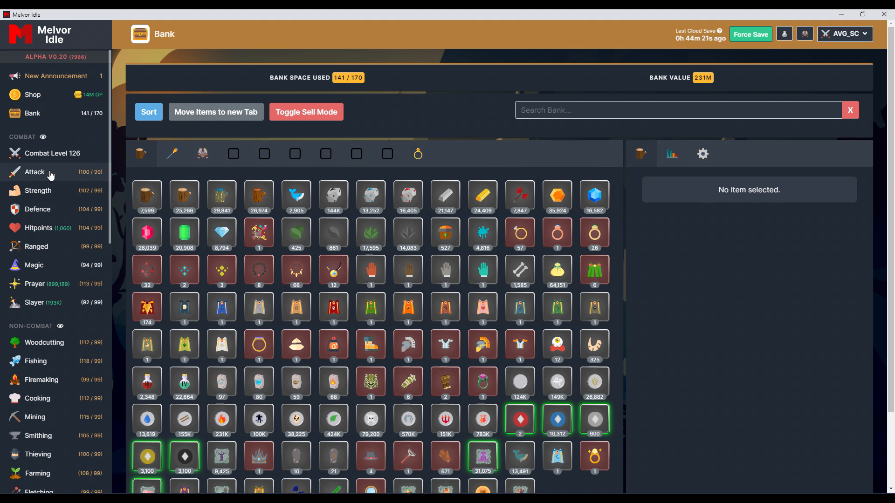
- Open the Combat page from Attack in the sidebar to view the dungeon list
left_click(34, 172)
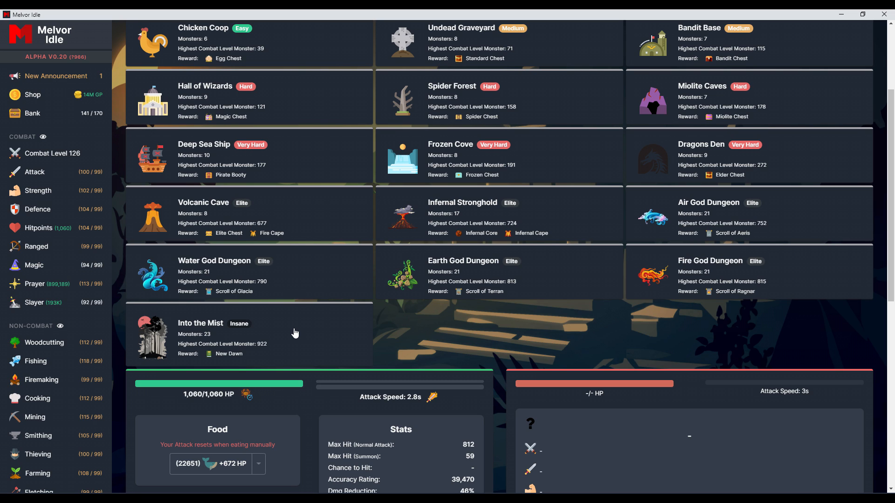
mouse_move(331, 292)
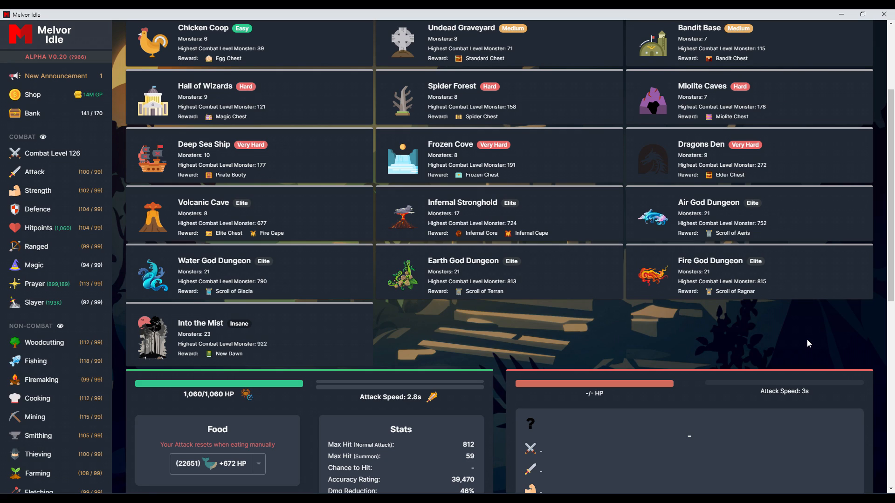
mouse_move(704, 339)
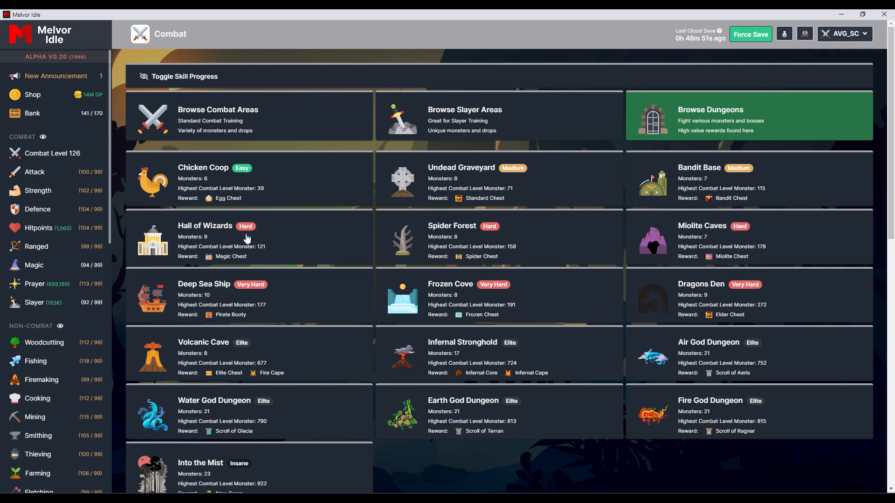
- Switch to equipment set 2, the ranged loadout with bow and 33,472 arrows
left_click(200, 462)
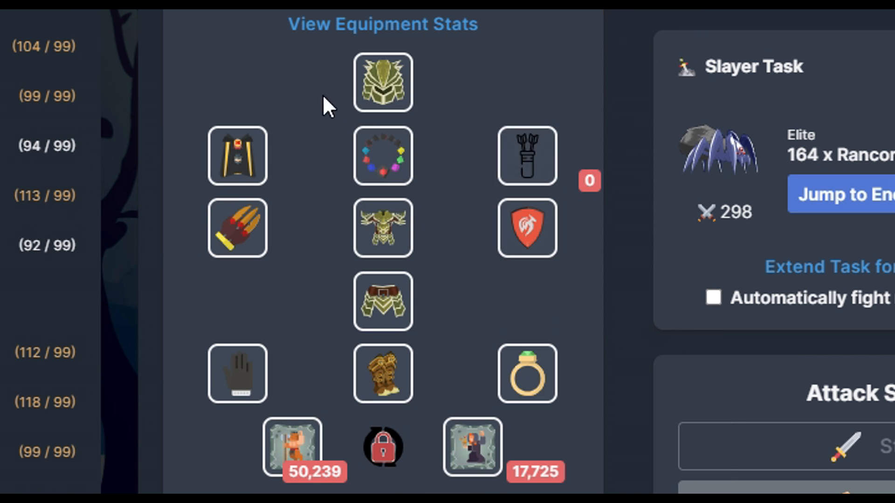
mouse_move(519, 60)
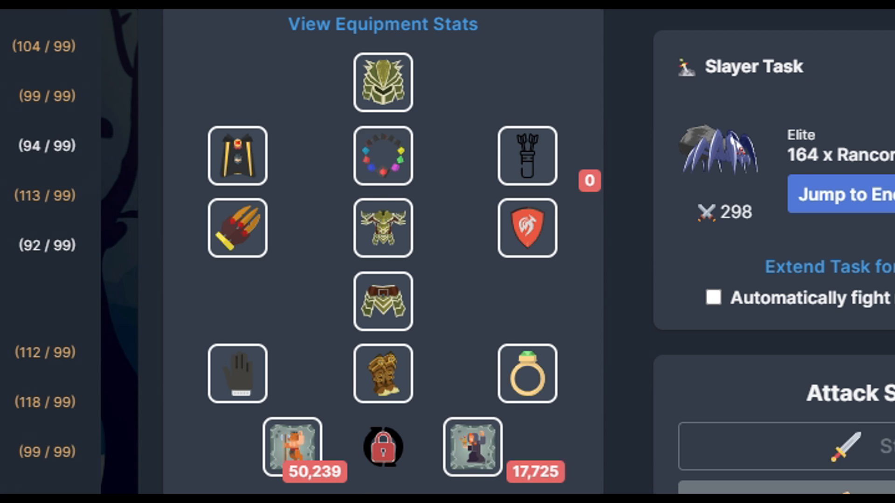
mouse_move(513, 51)
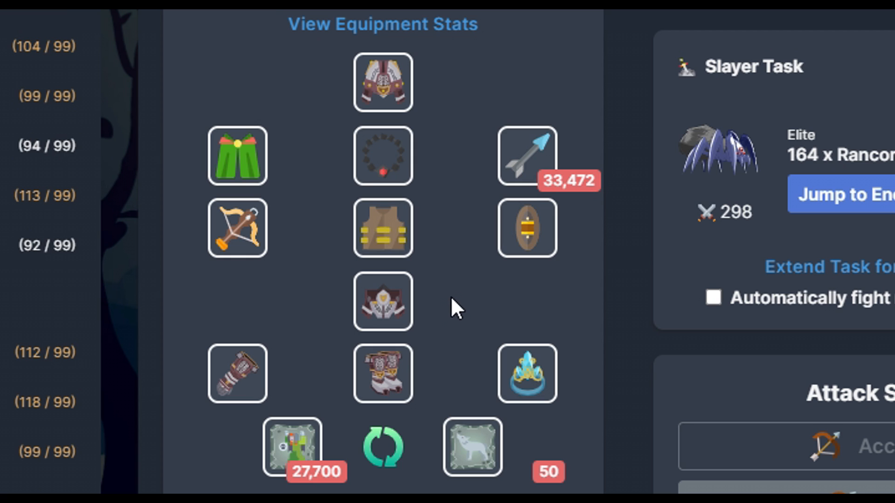
mouse_move(505, 40)
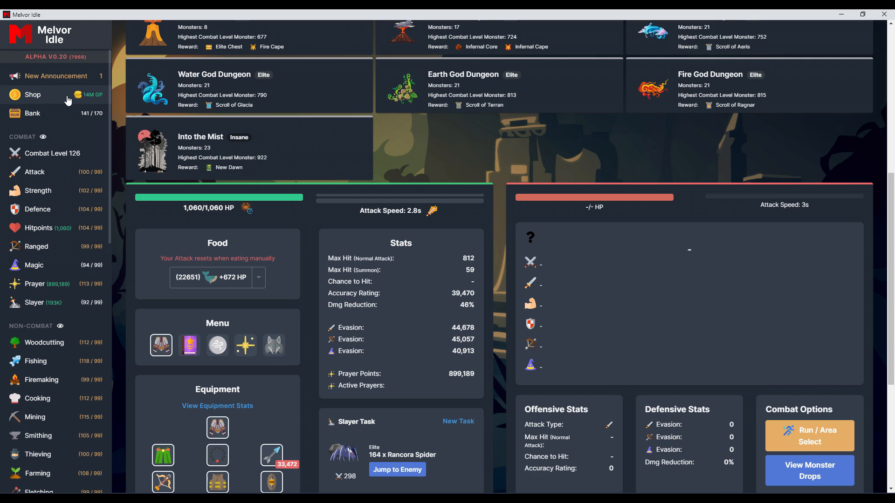
left_click(32, 95)
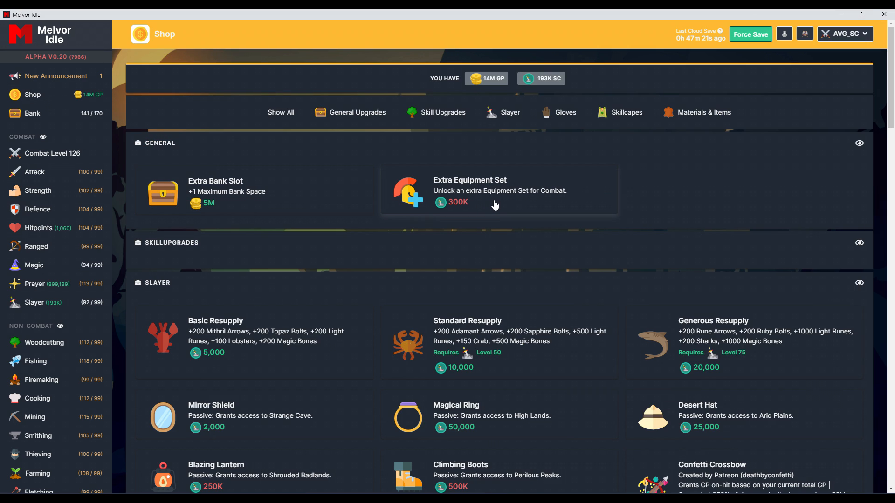
mouse_move(498, 198)
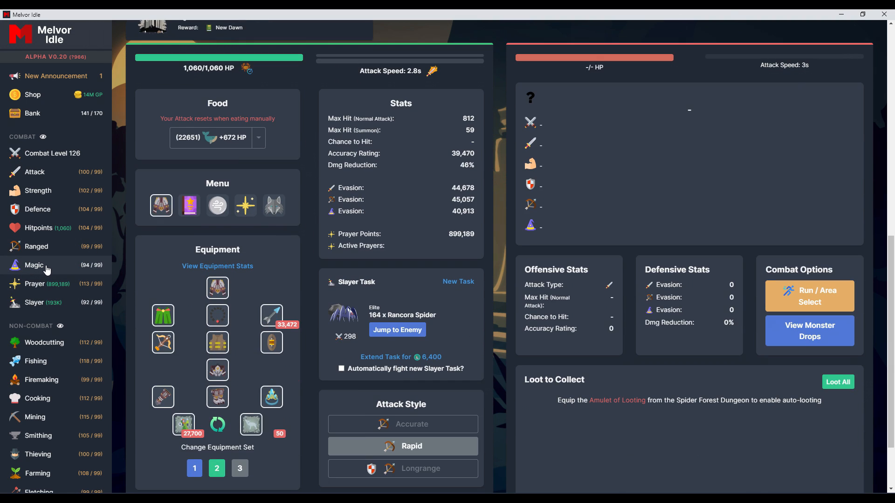
- Scroll the sidebar to Non-Combat and open the level 63 Summoning page
scroll("down", 3)
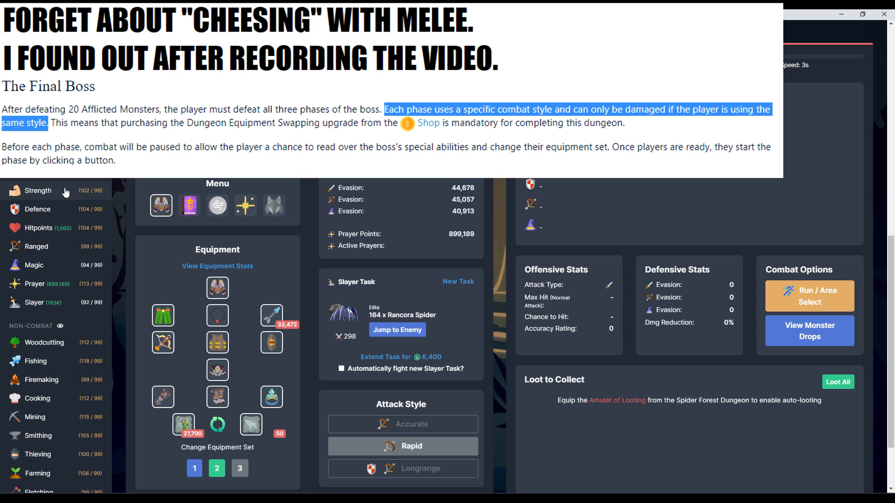
mouse_move(56, 302)
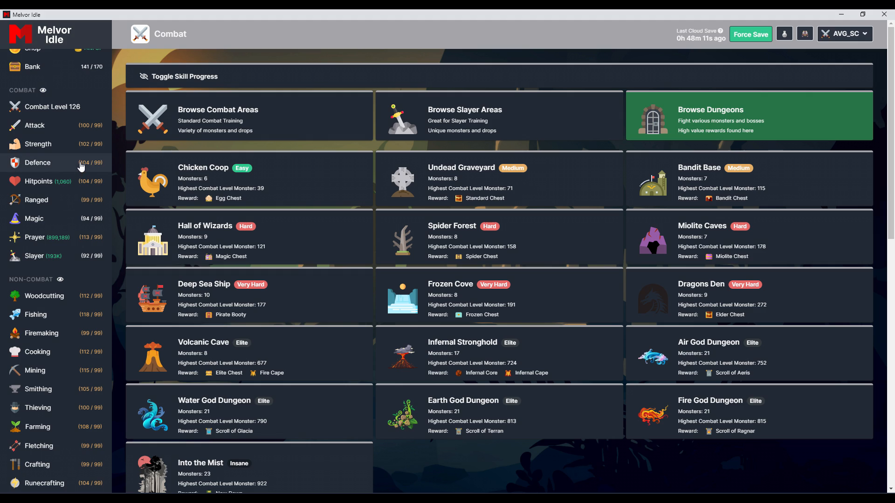
mouse_move(60, 219)
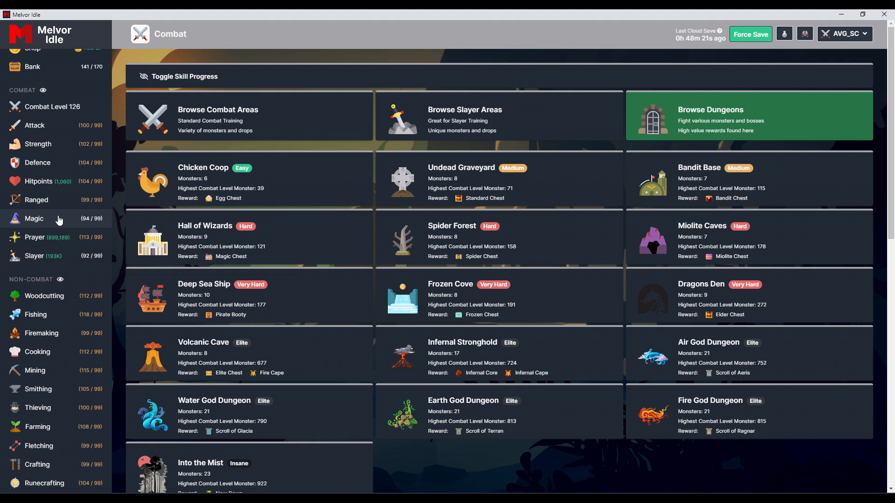
scroll("down", 3)
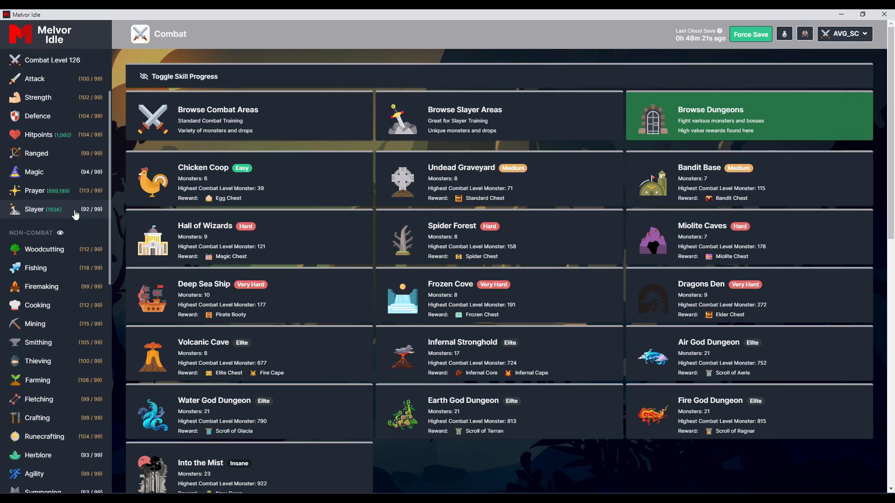
scroll("down", 3)
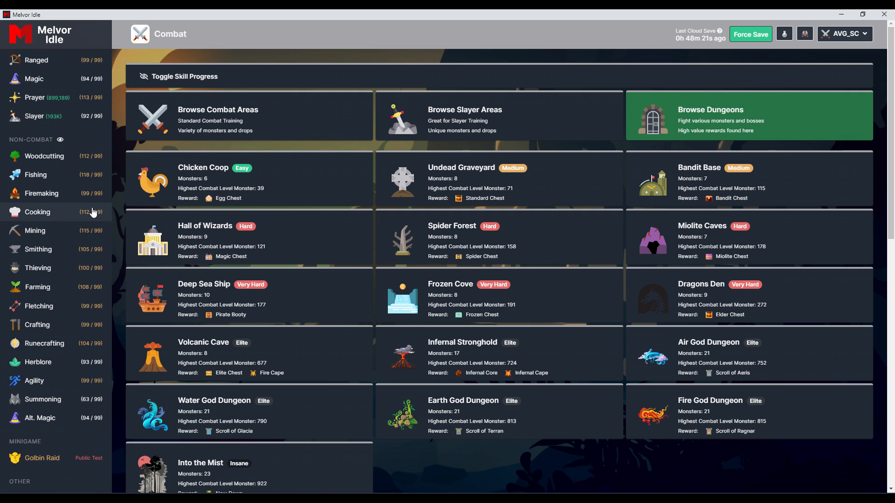
scroll("down", 3)
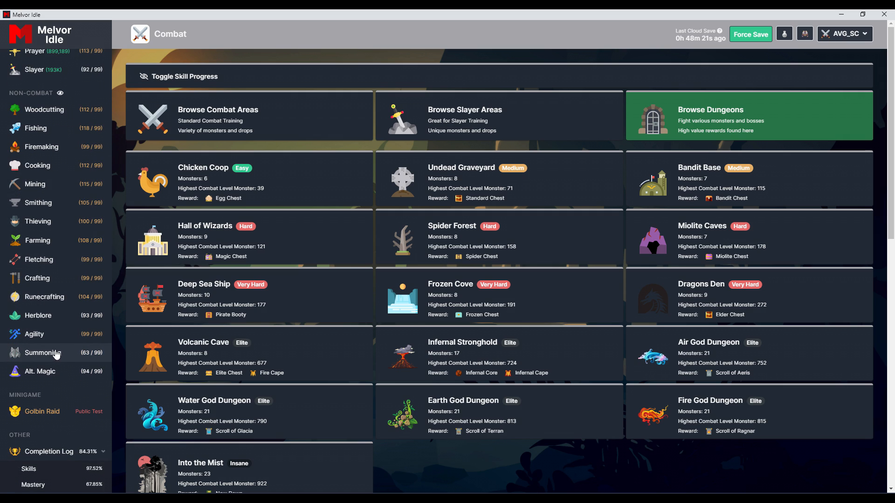
left_click(43, 353)
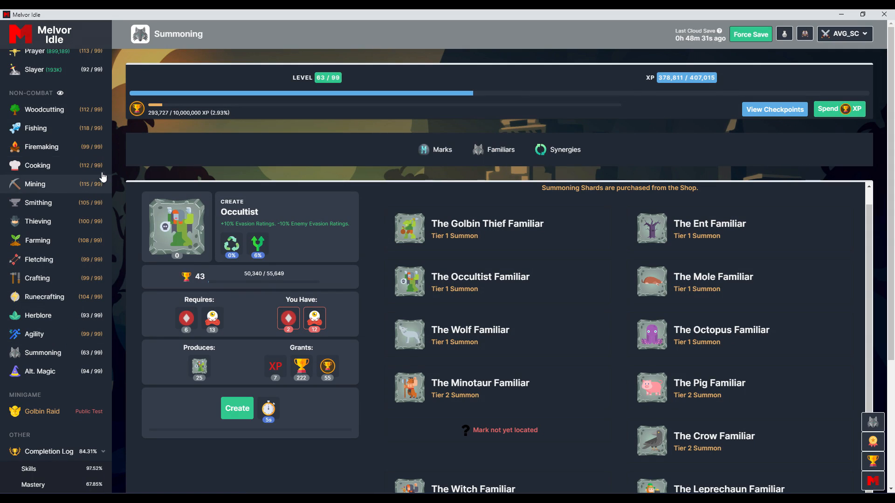
mouse_move(98, 173)
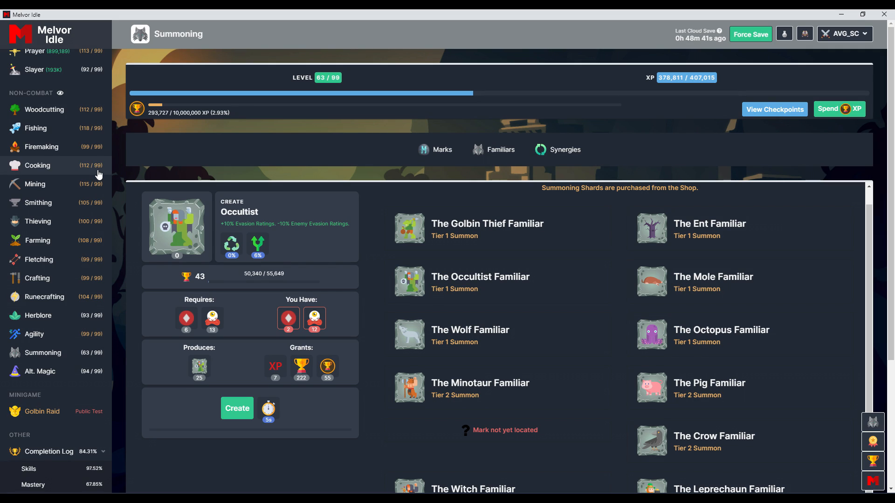
- Show the Summoning Marks tab with each mark's level and discovery progress
left_click(435, 150)
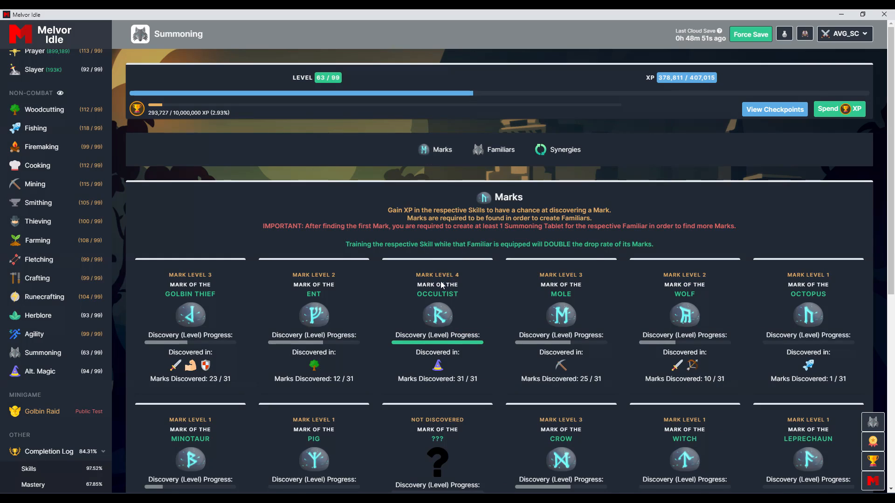
- Scroll down the Marks grid to the undiscovered marks and those locked at levels 65 and 80
scroll("down", 3)
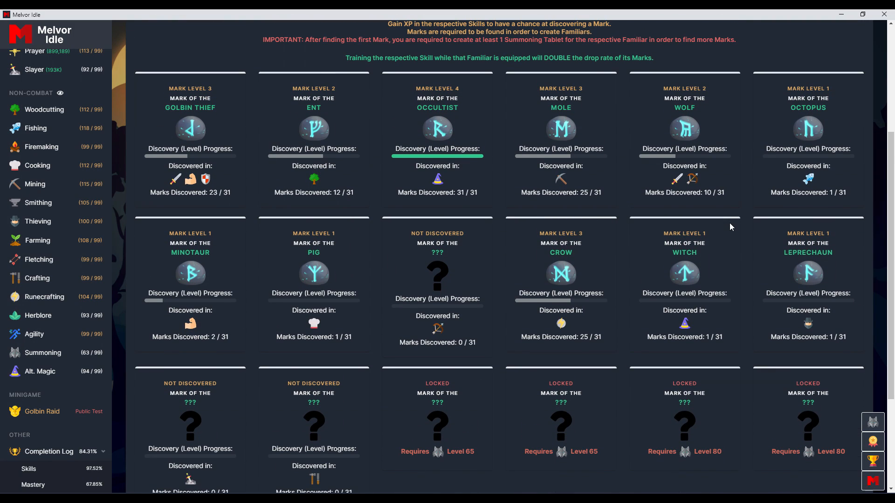
scroll("down", 3)
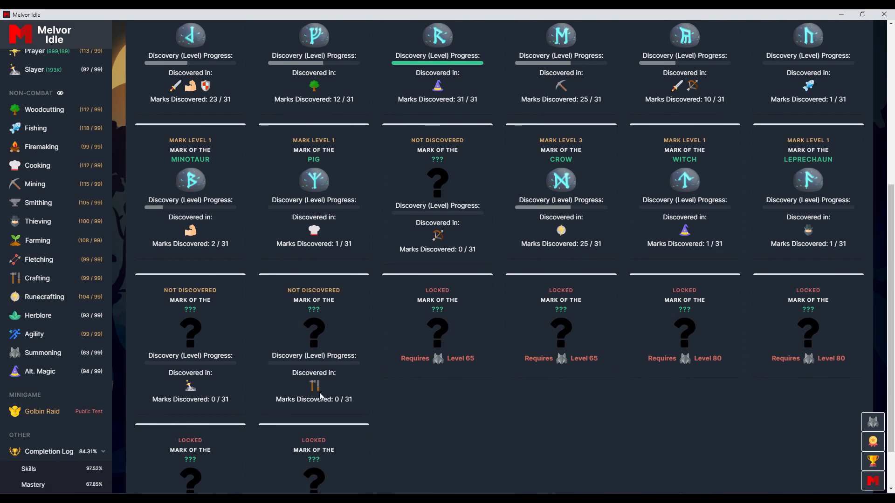
mouse_move(313, 315)
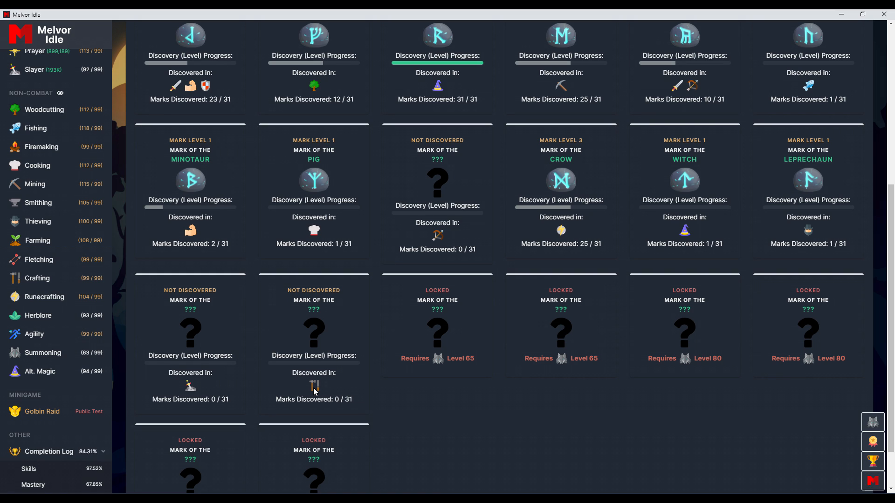
mouse_move(313, 414)
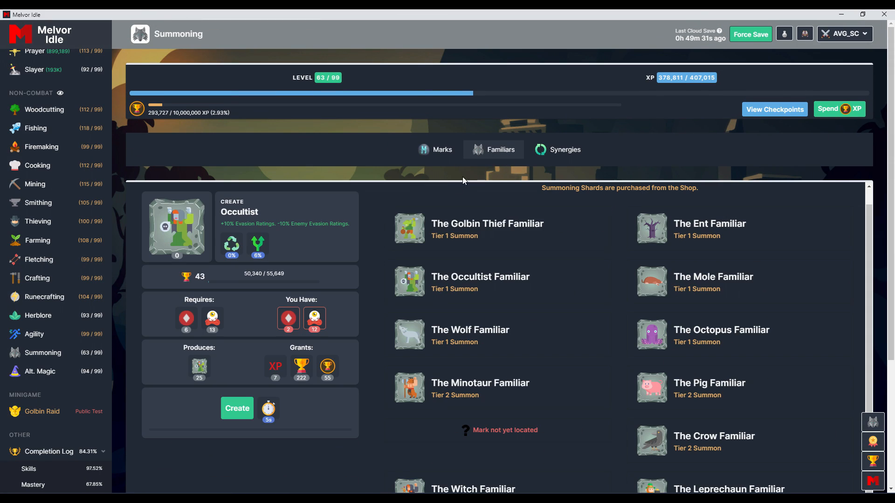
- Scroll further down to unlocated marks and slots unlocking at levels 65, 80 and 90
scroll("down", 3)
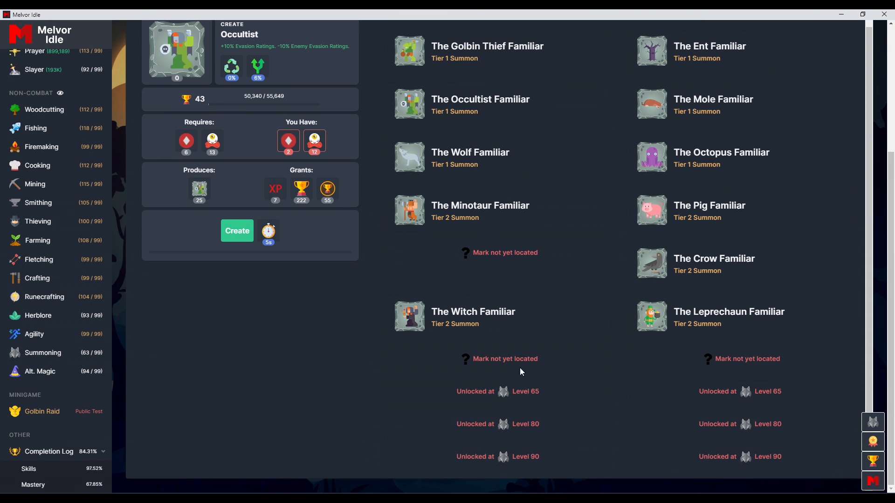
mouse_move(514, 359)
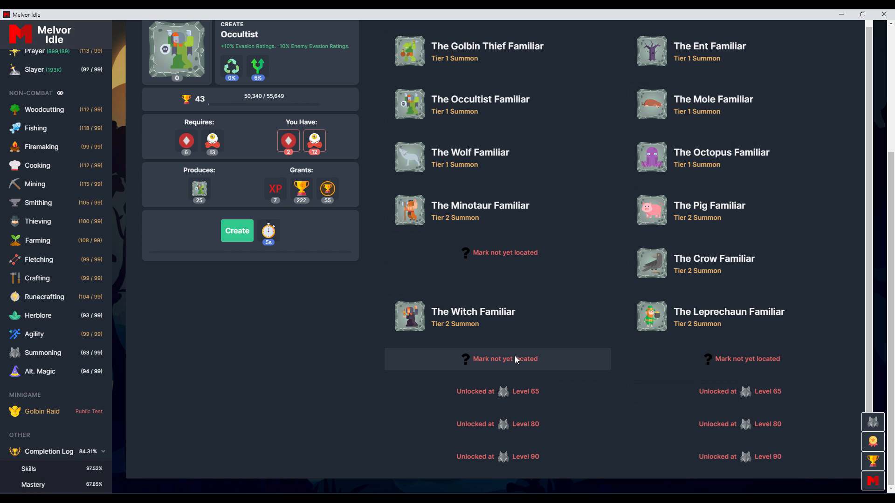
mouse_move(501, 362)
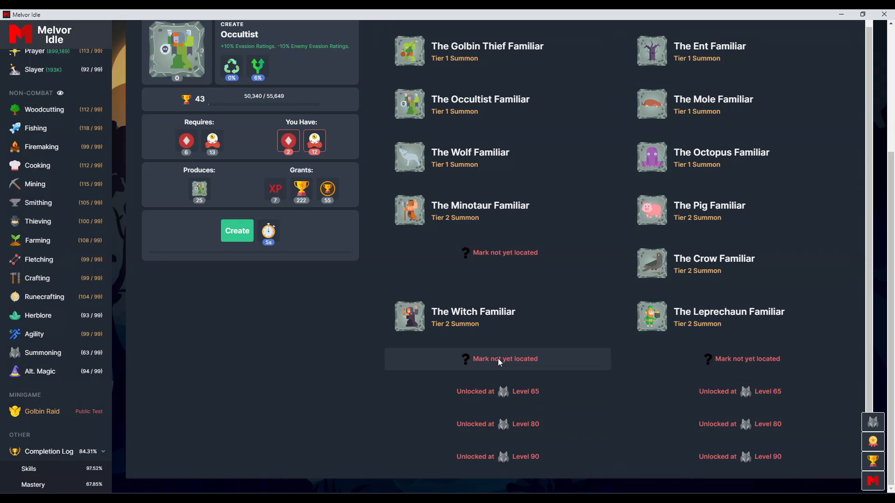
mouse_move(497, 353)
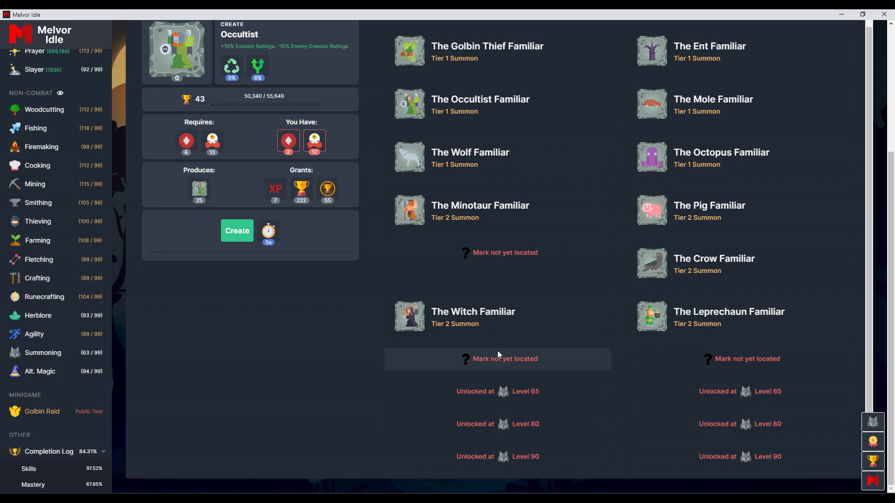
mouse_move(367, 195)
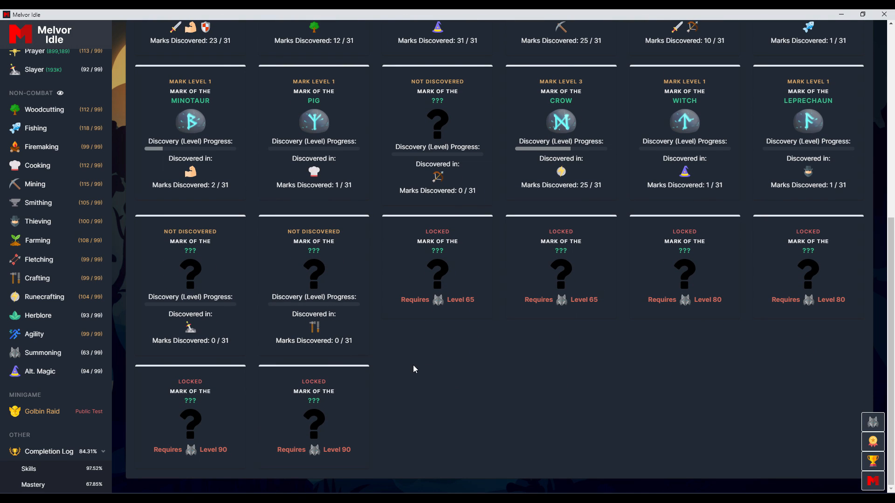
scroll("up", 3)
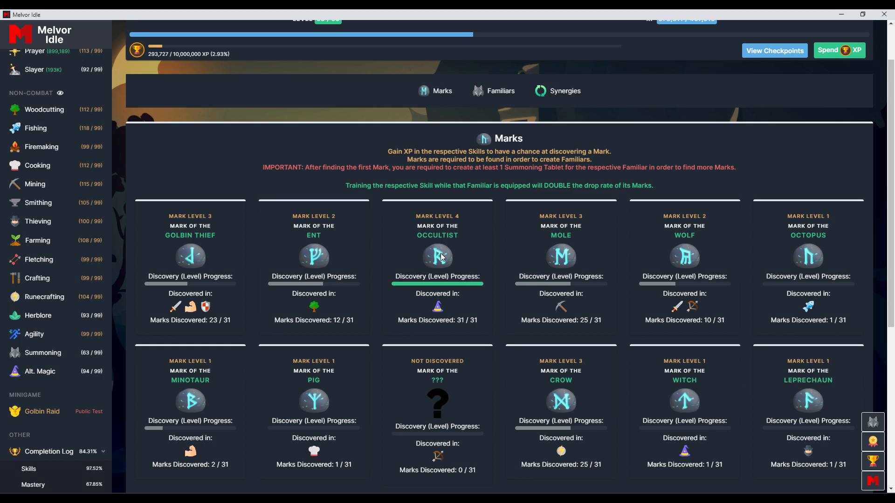
mouse_move(345, 363)
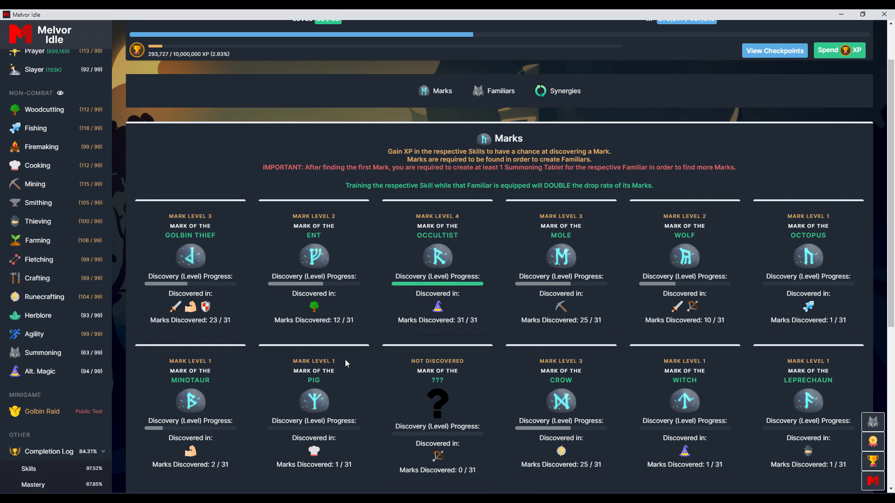
mouse_move(307, 363)
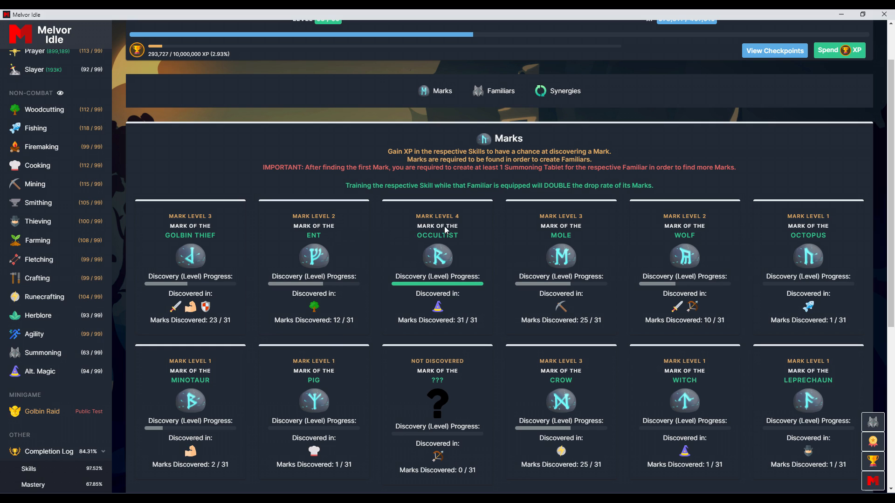
mouse_move(444, 229)
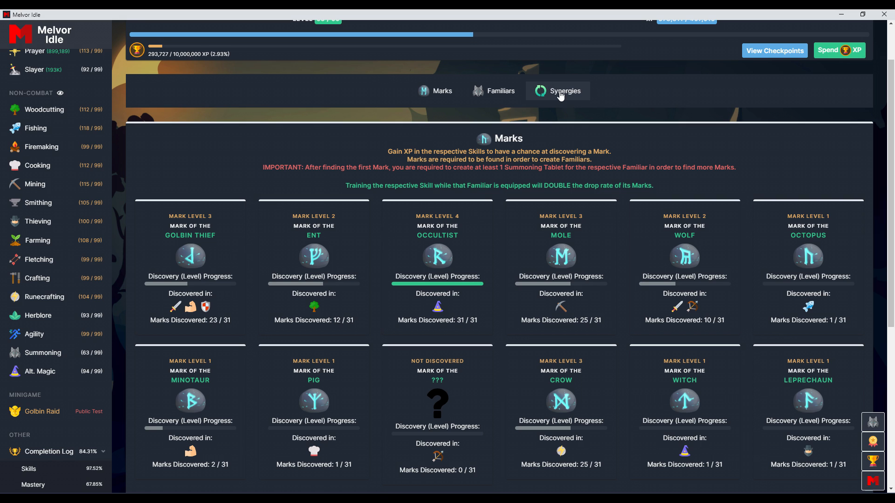
mouse_move(437, 218)
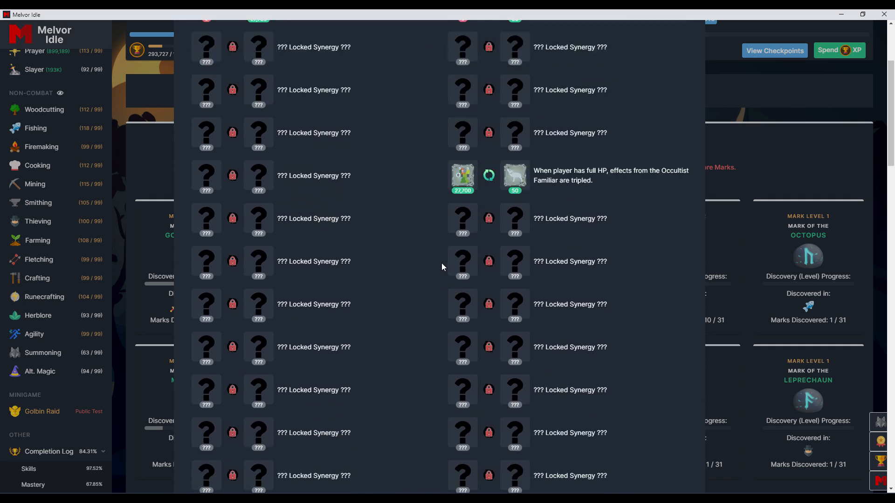
scroll("down", 3)
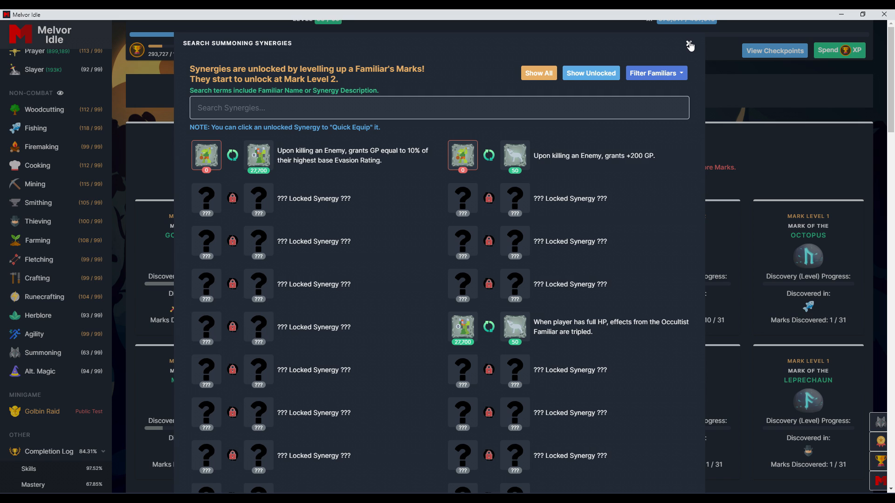
left_click(690, 46)
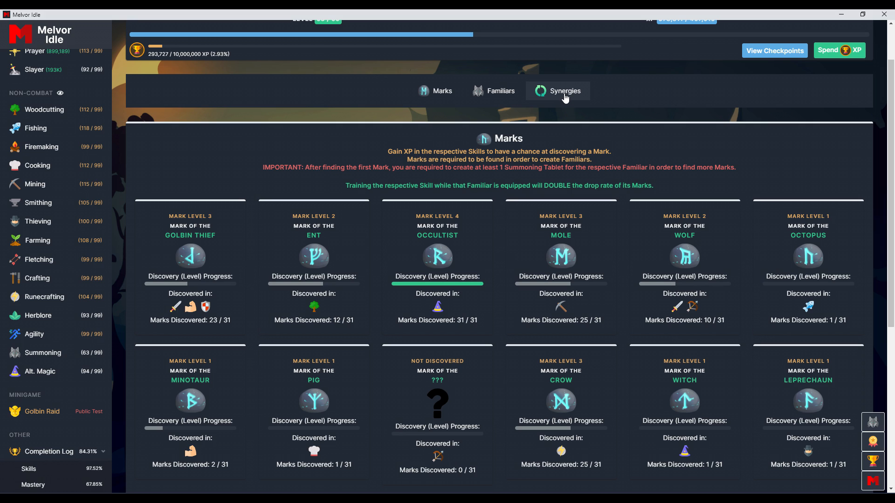
mouse_move(552, 297)
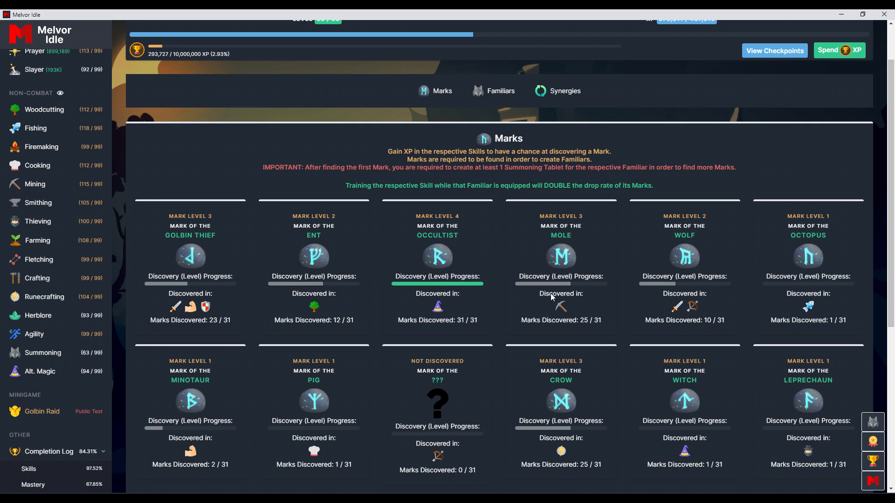
mouse_move(476, 230)
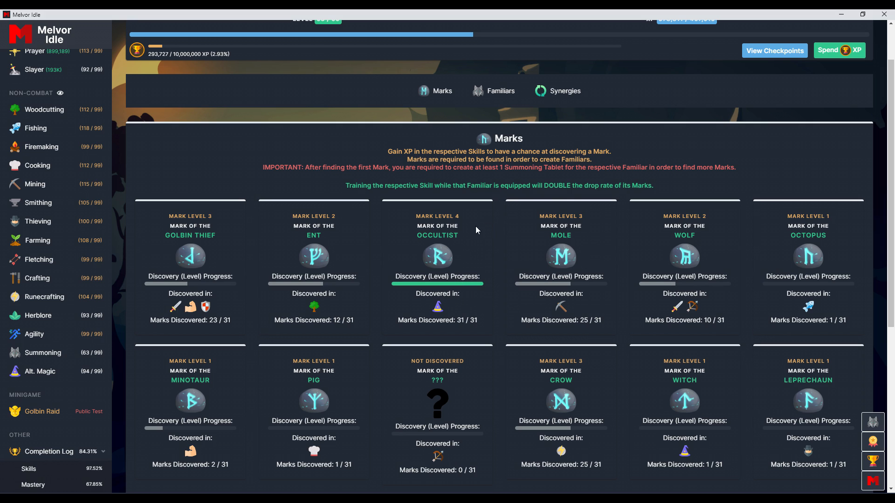
scroll("down", 3)
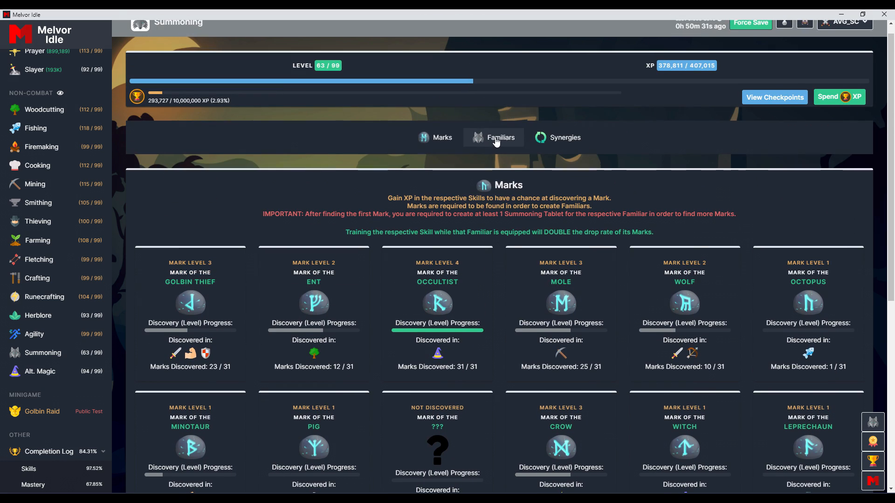
- Return to the Familiars list and select the Golbin Thief tablet recipe
left_click(500, 138)
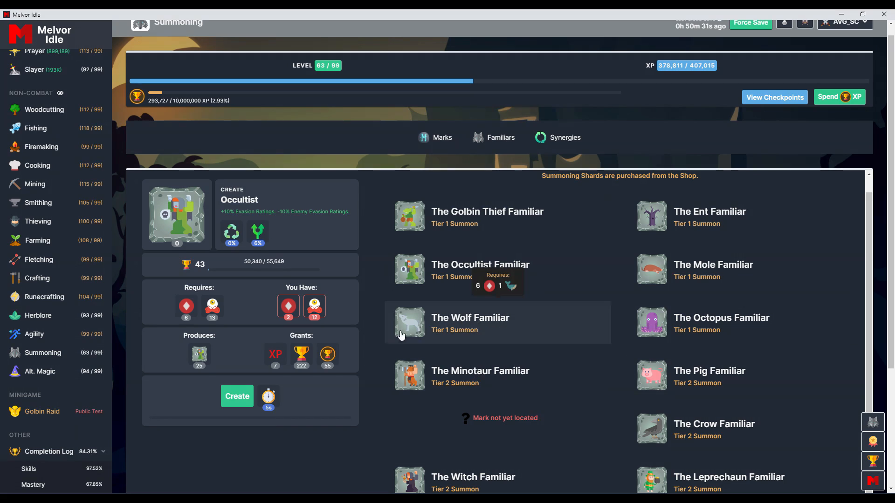
mouse_move(484, 280)
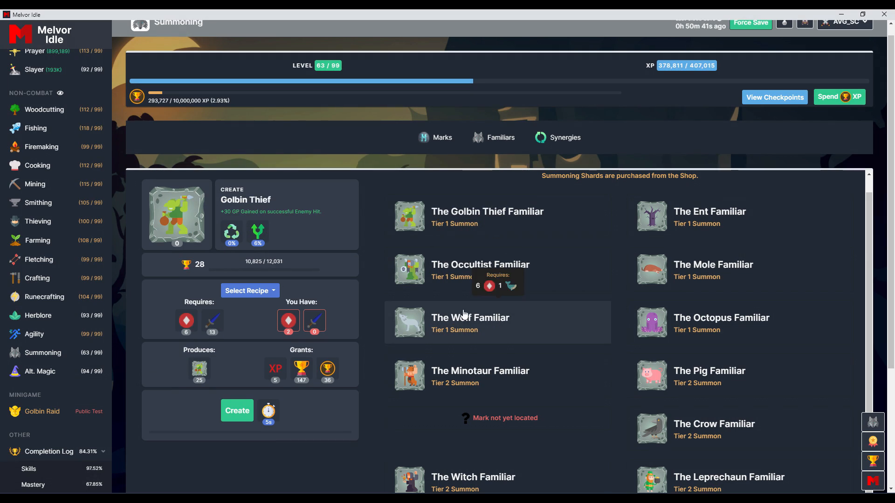
mouse_move(712, 272)
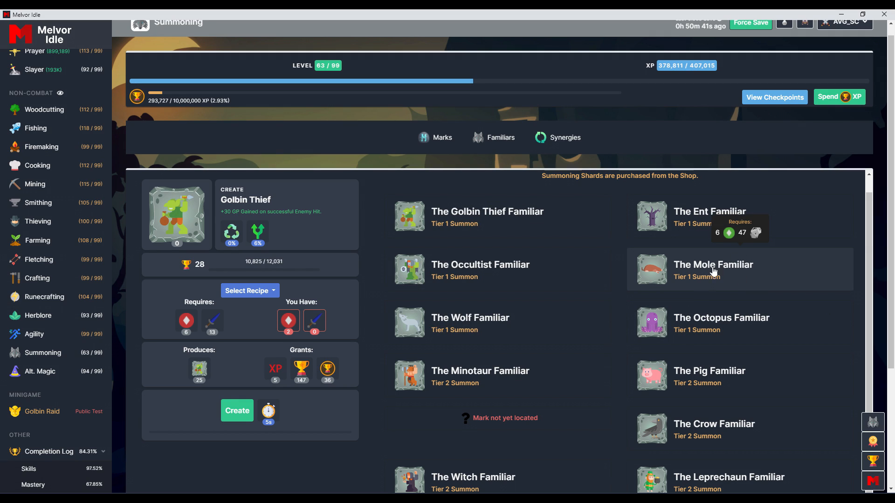
mouse_move(703, 280)
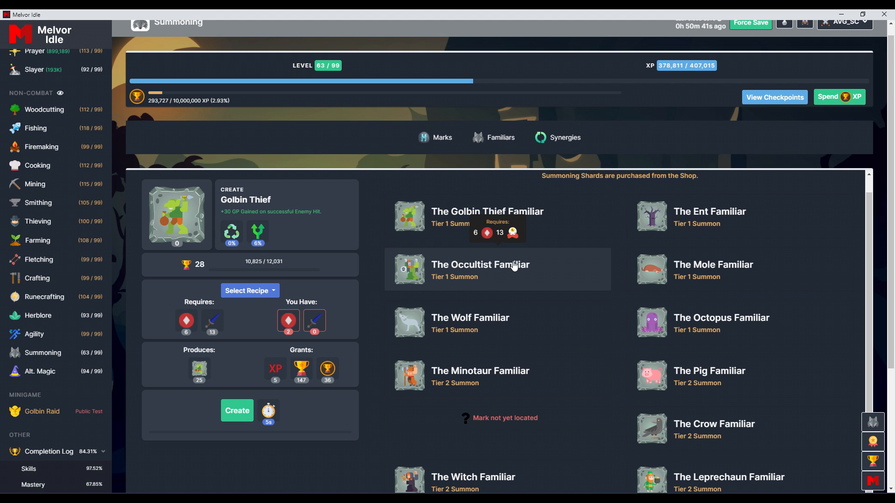
left_click(250, 291)
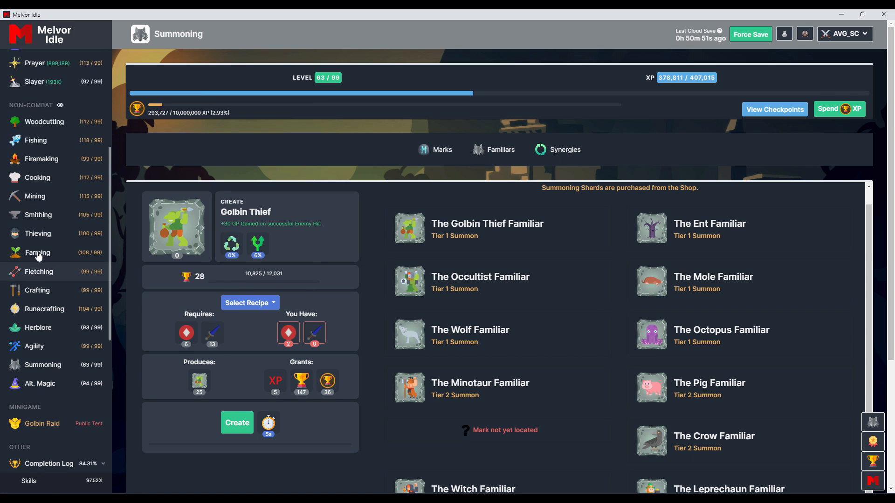
left_click(32, 112)
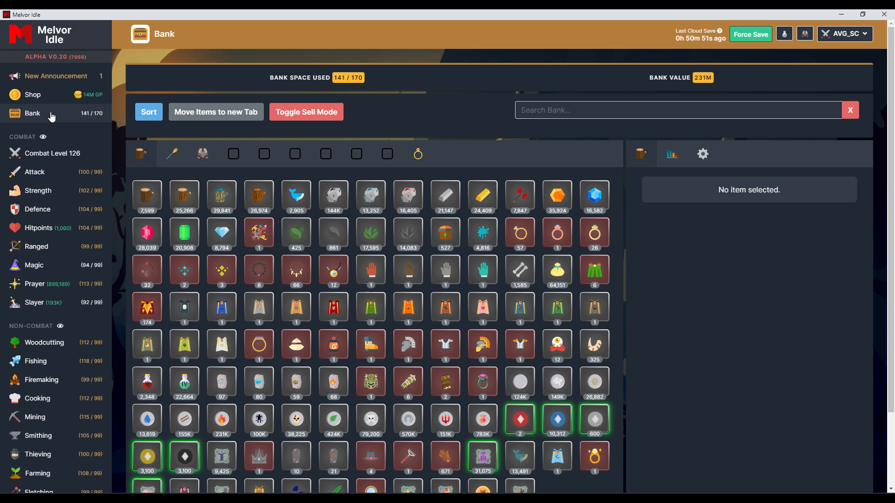
left_click(33, 94)
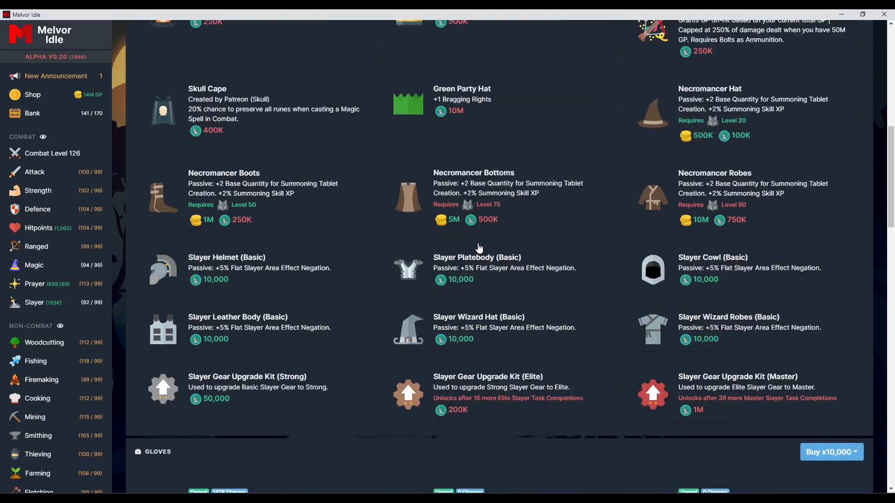
scroll("down", 3)
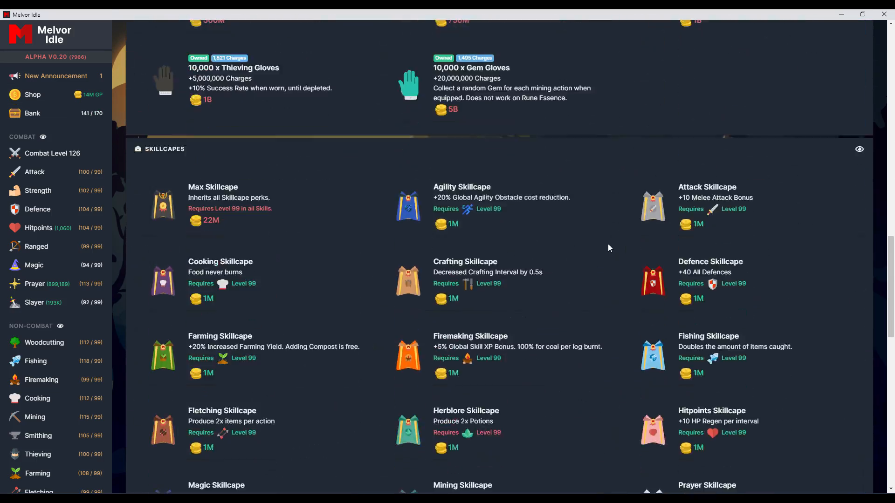
scroll("down", 3)
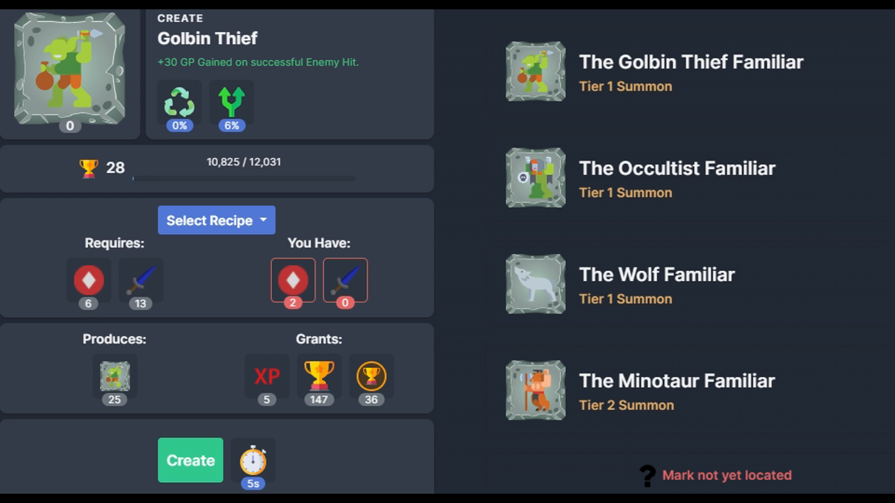
mouse_move(844, 90)
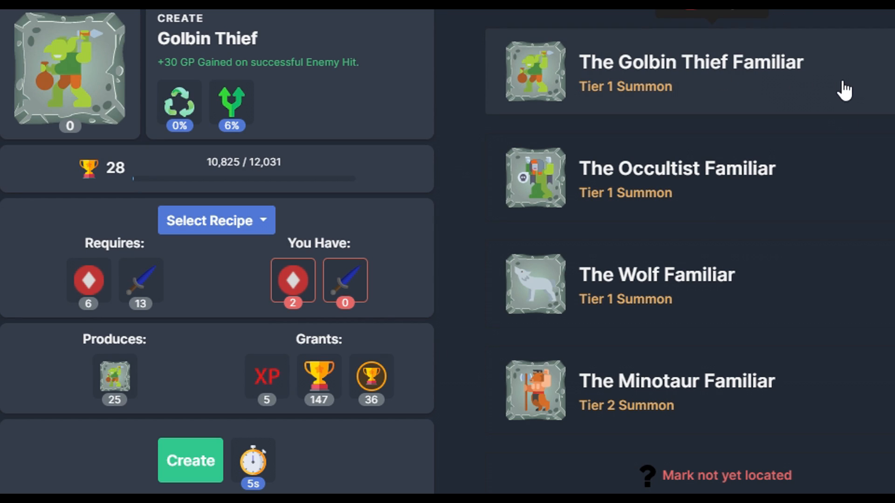
mouse_move(805, 100)
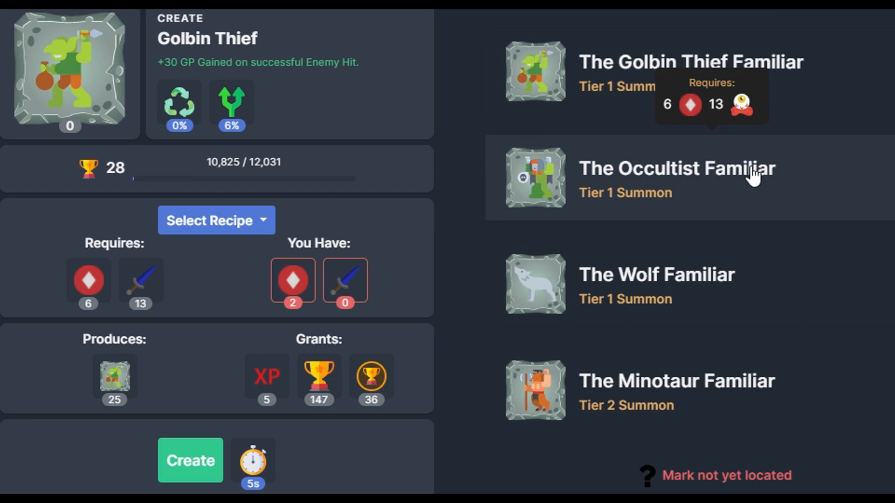
- Select the Occultist familiar recipe, needing 6 shards and 13 of an item
left_click(676, 168)
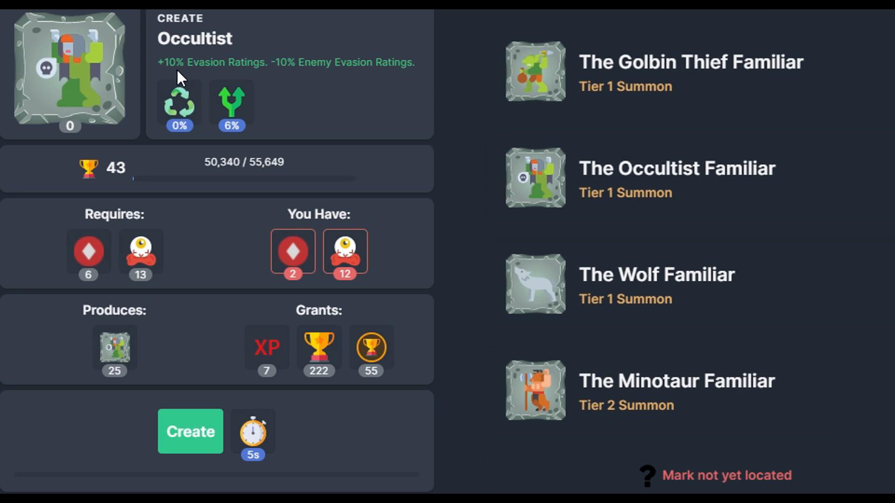
mouse_move(282, 71)
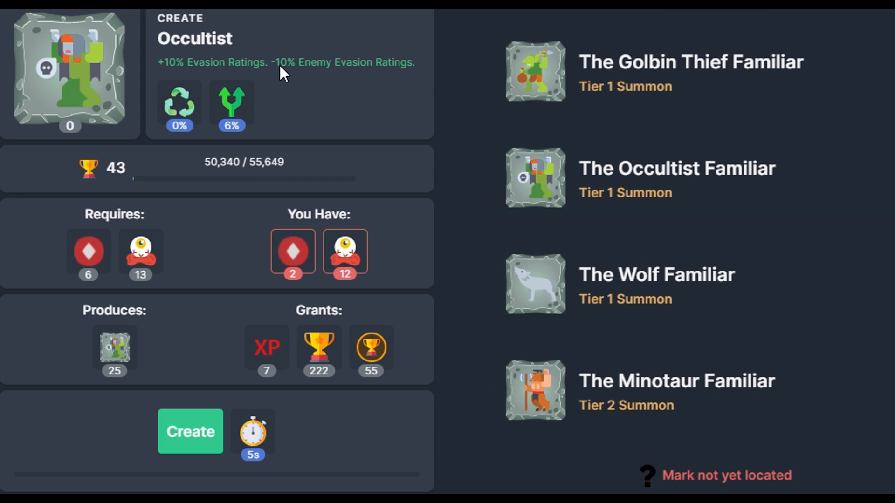
mouse_move(336, 77)
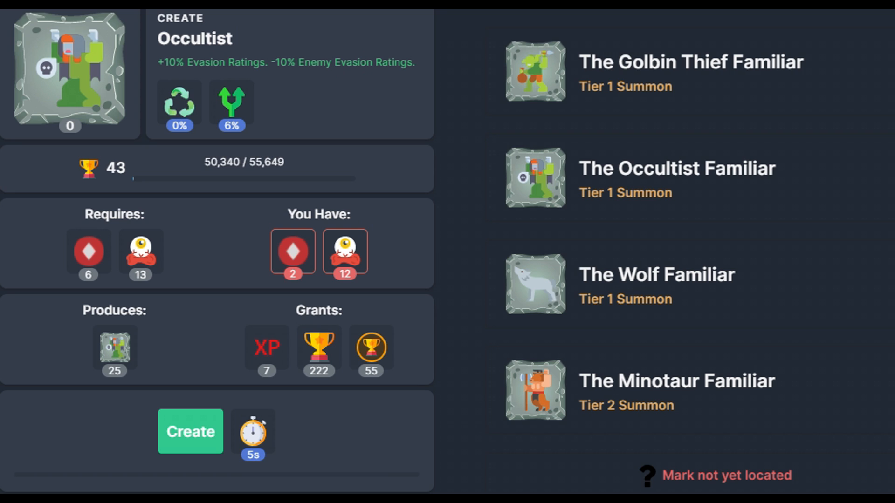
mouse_move(288, 69)
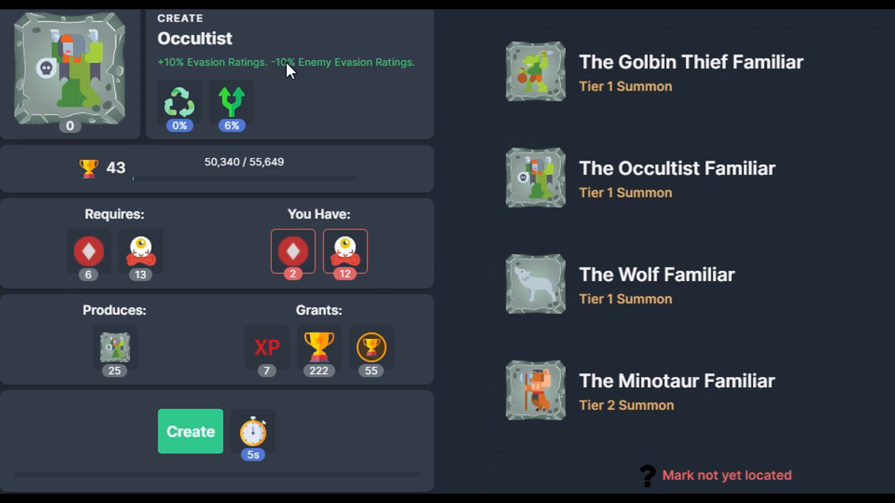
mouse_move(739, 239)
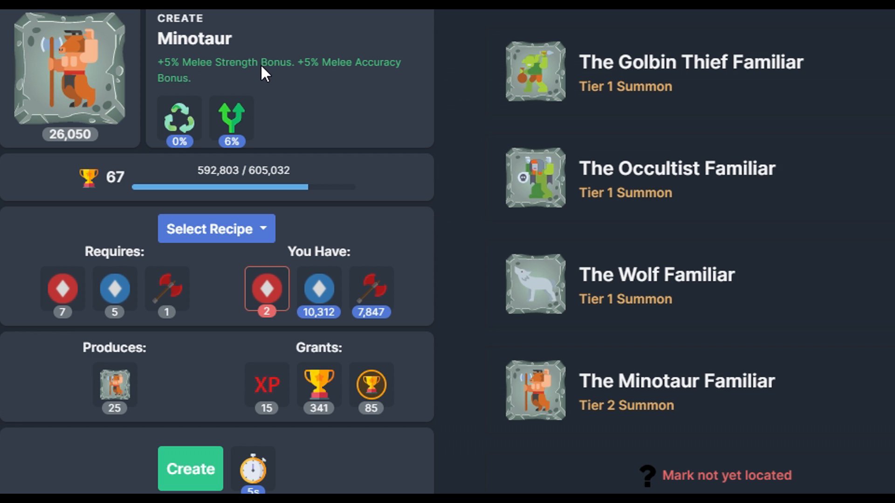
mouse_move(177, 91)
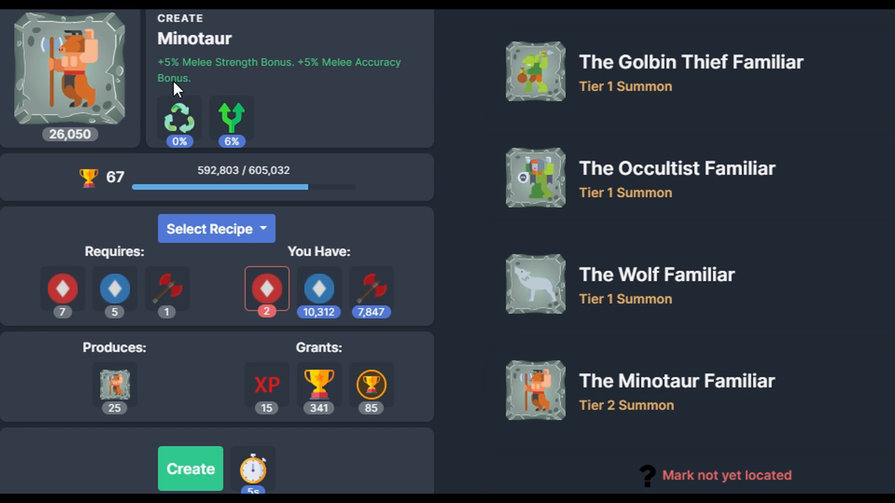
mouse_move(702, 394)
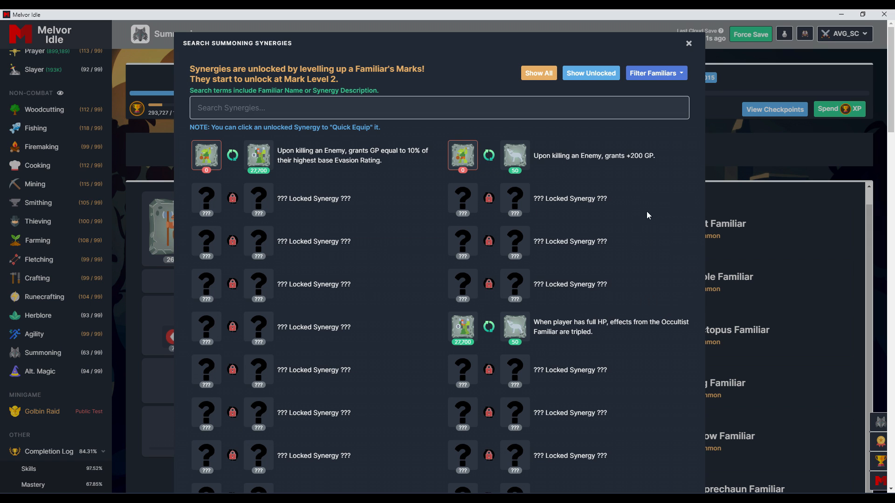
mouse_move(492, 333)
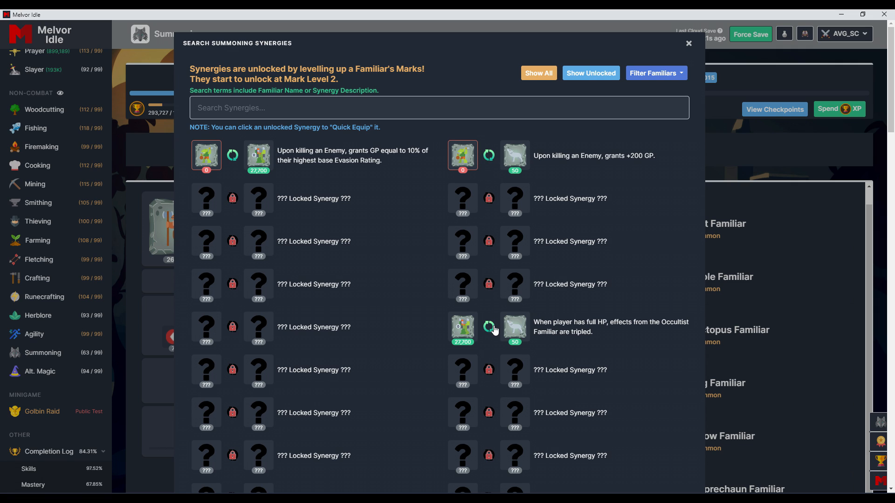
- Review the unlocked synergies and close the synergies window
left_click(463, 329)
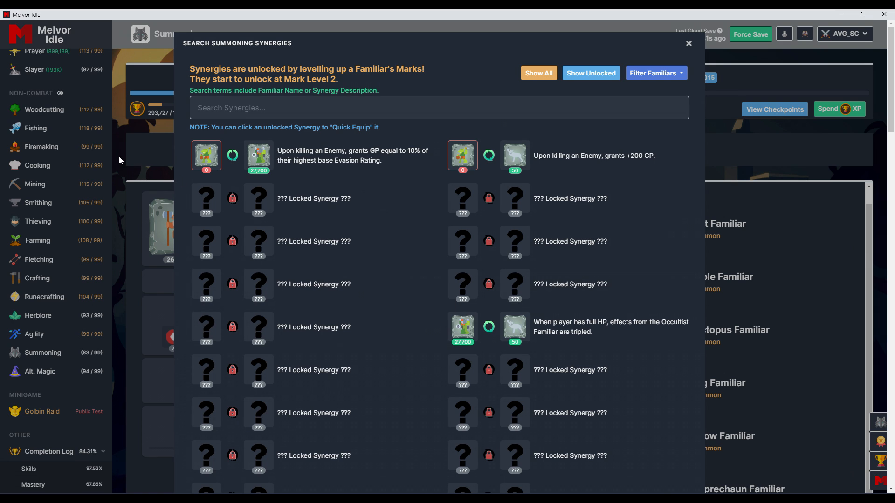
left_click(687, 43)
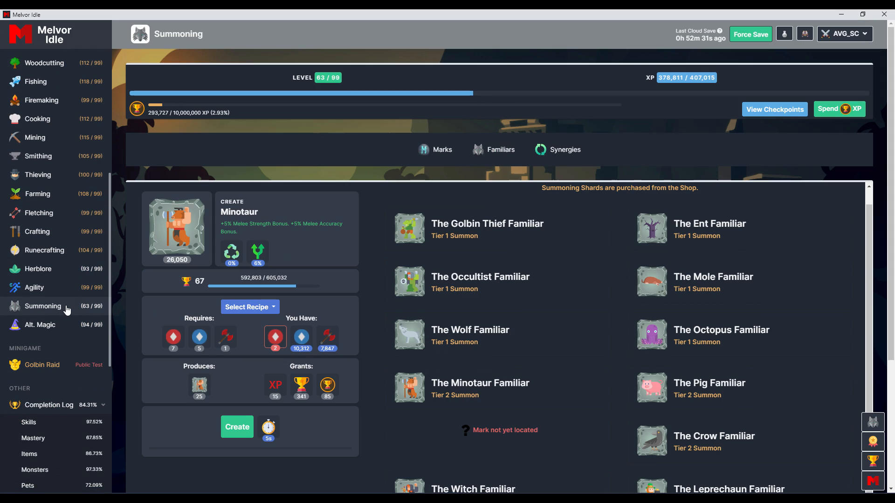
- View the Pets and Monsters completion logs, then select the Occultist familiar recipe
scroll("down", 3)
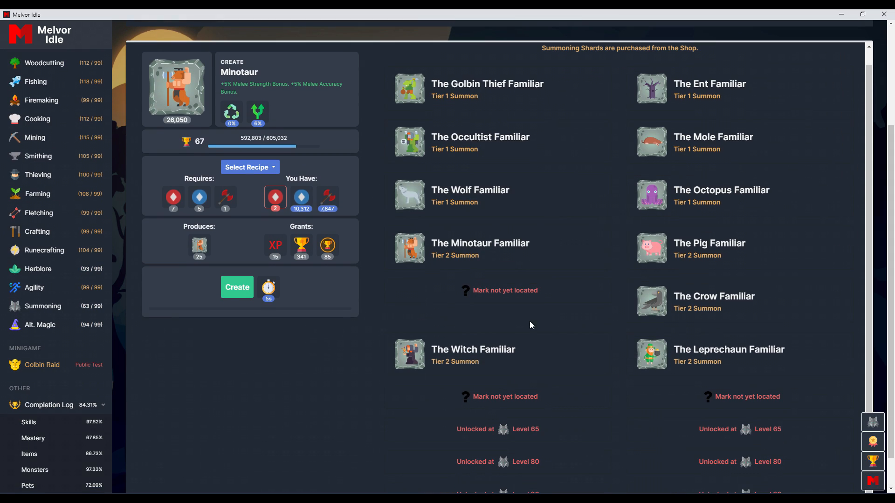
mouse_move(121, 226)
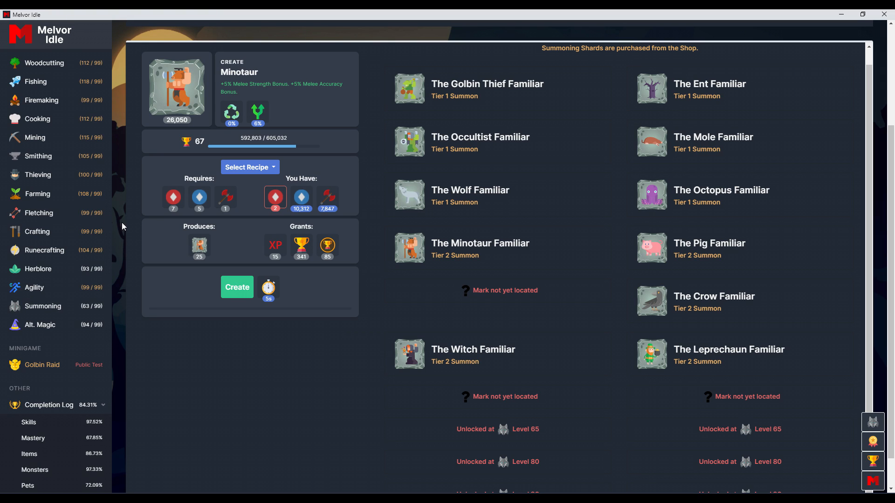
scroll("down", 3)
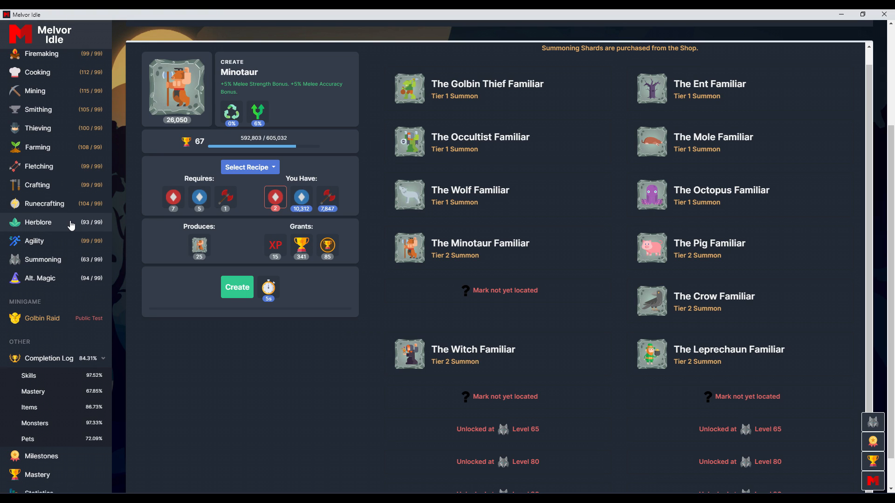
scroll("down", 3)
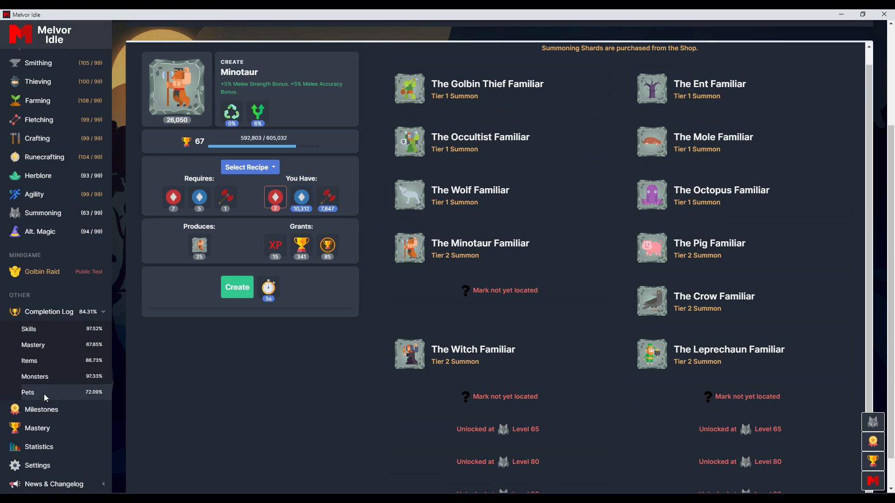
left_click(28, 393)
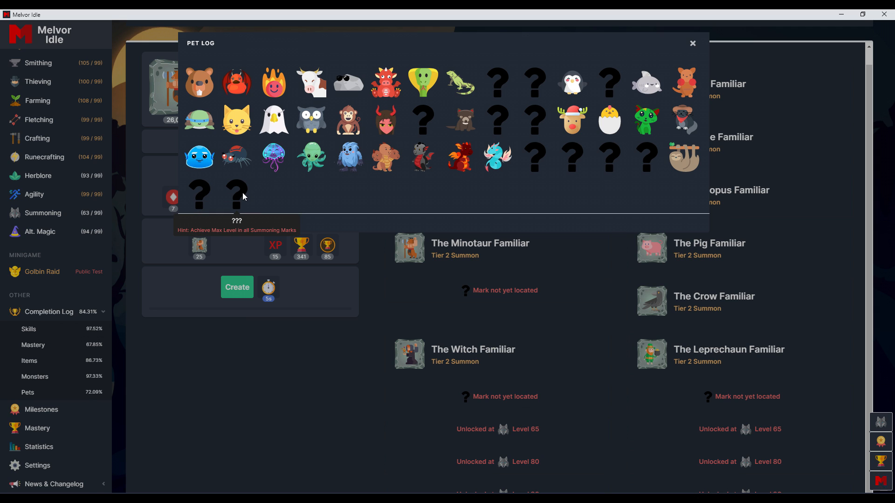
left_click(691, 43)
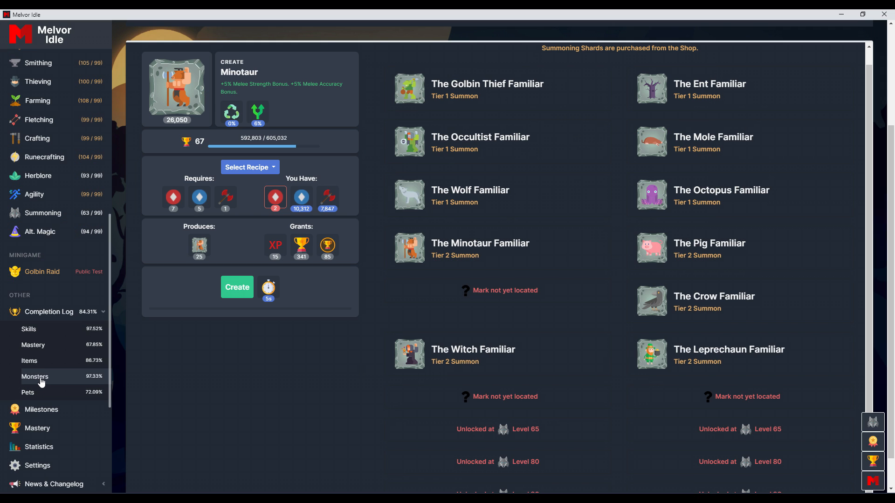
left_click(35, 378)
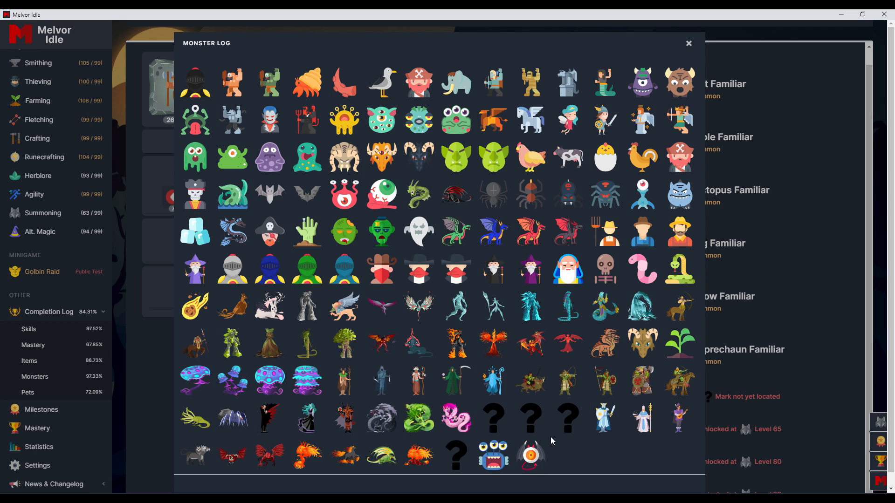
mouse_move(505, 462)
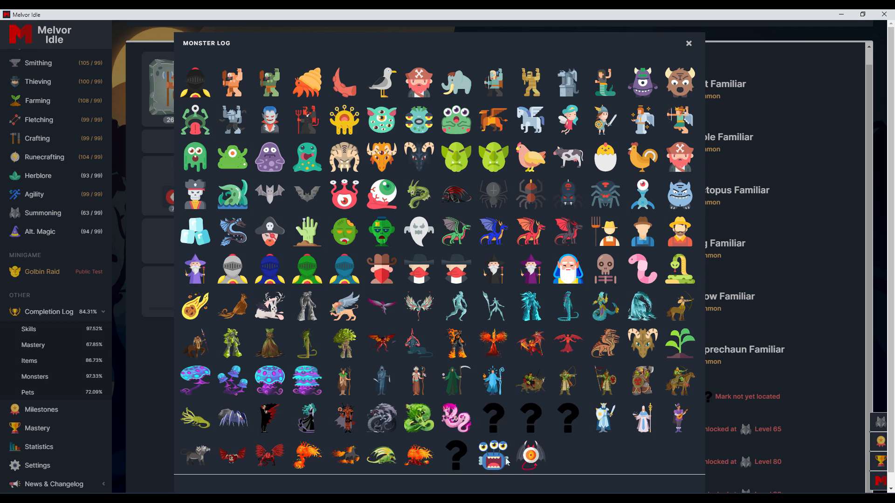
mouse_move(530, 455)
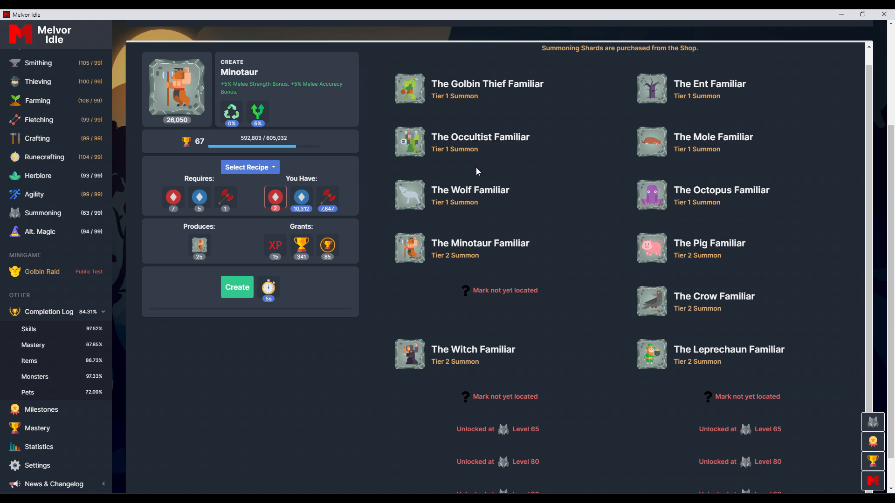
left_click(479, 141)
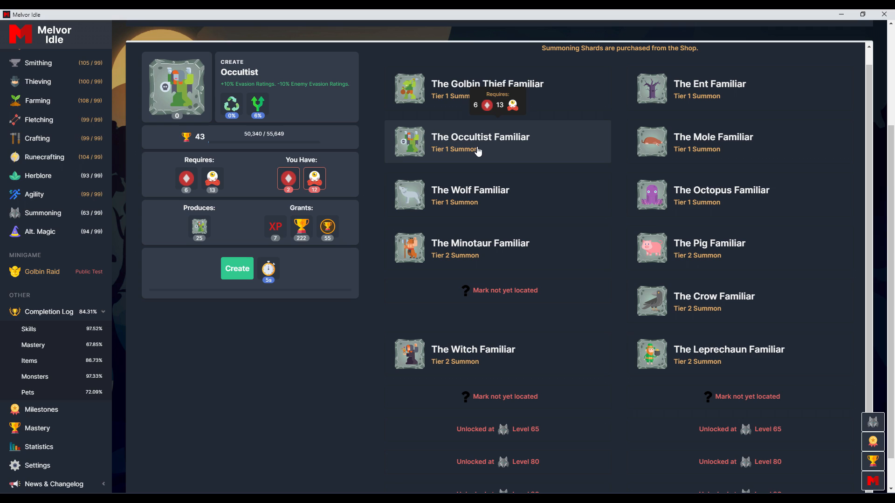
mouse_move(535, 119)
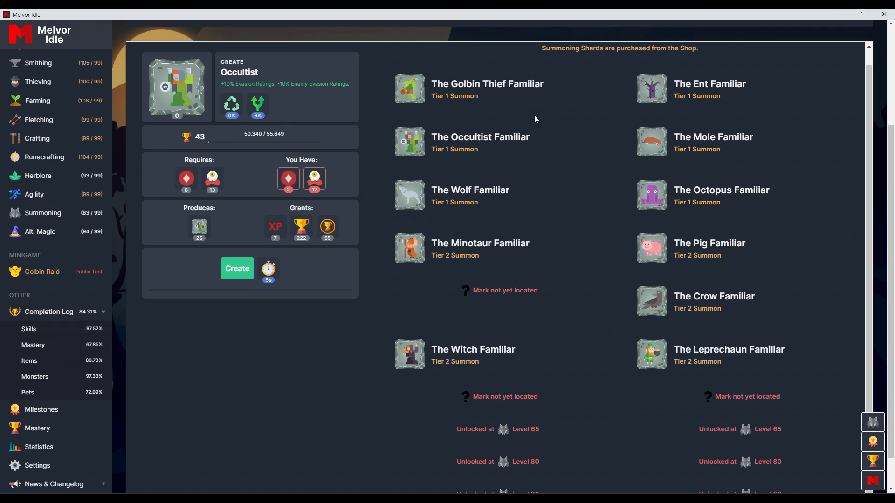
mouse_move(162, 141)
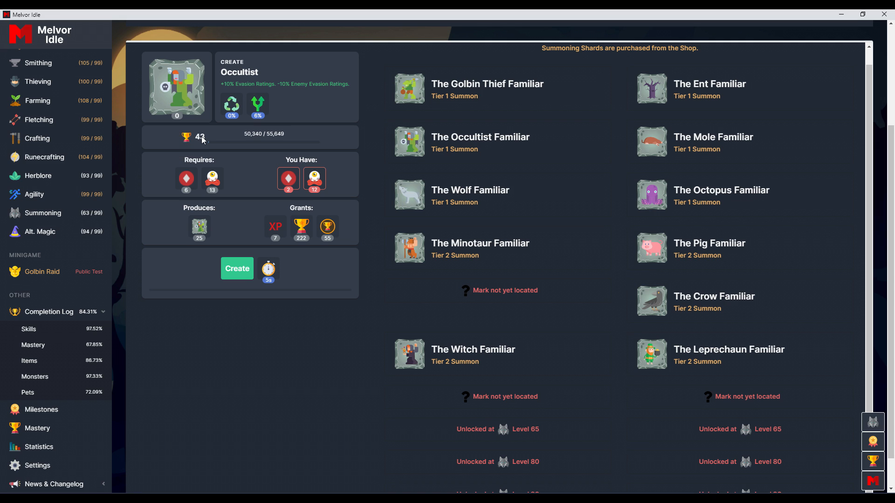
mouse_move(35, 376)
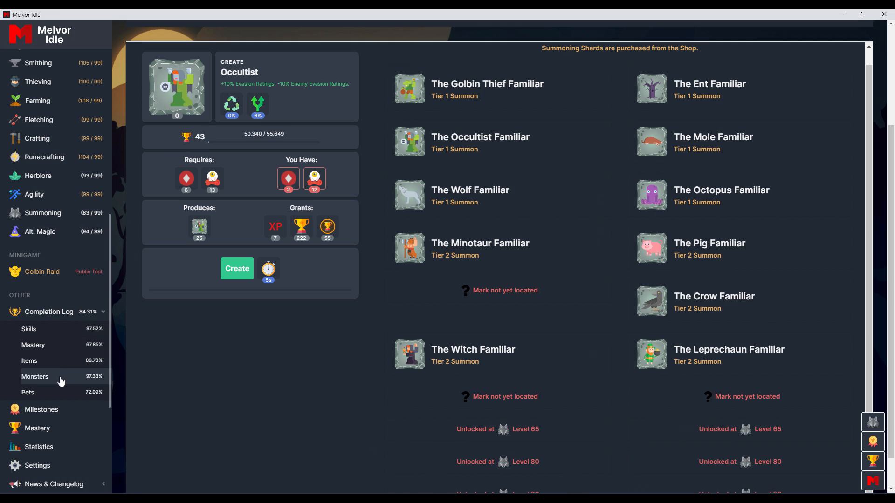
- Open the item completion log and scroll through the found and undiscovered items
left_click(29, 360)
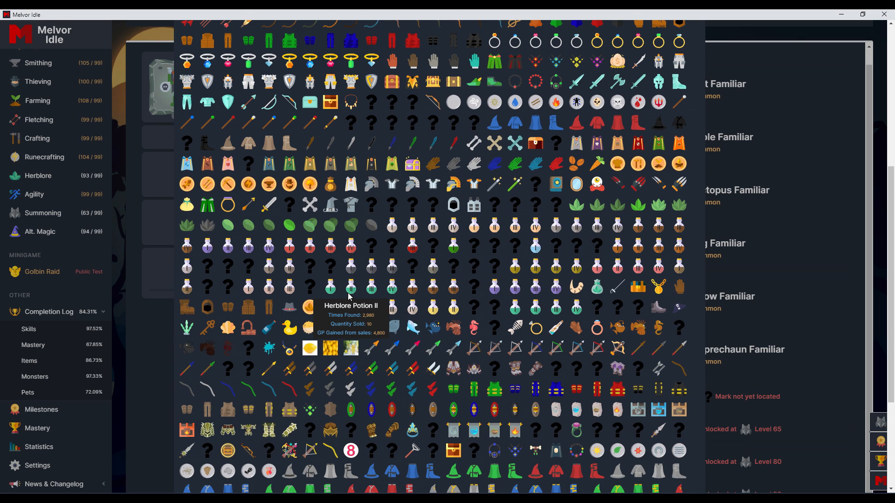
mouse_move(468, 328)
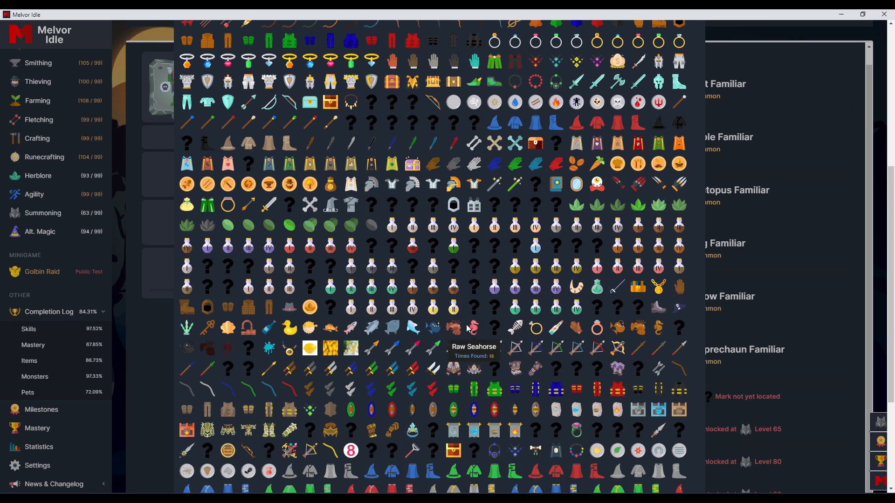
mouse_move(391, 204)
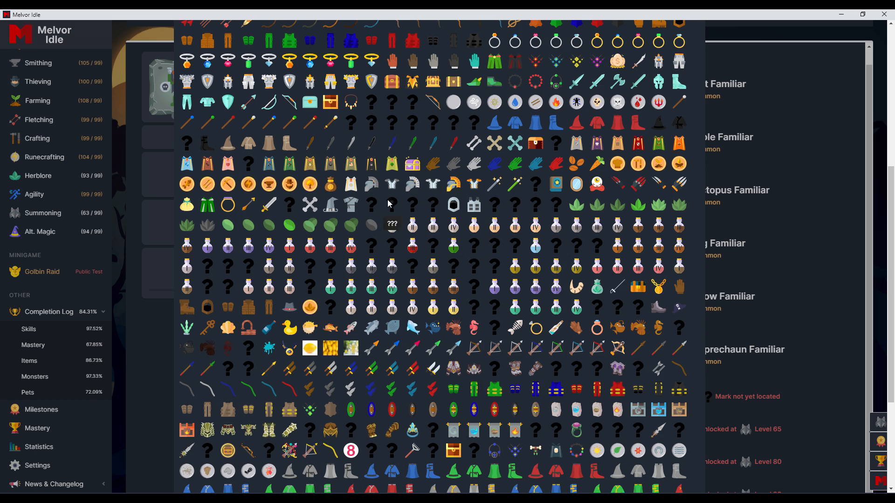
scroll("down", 3)
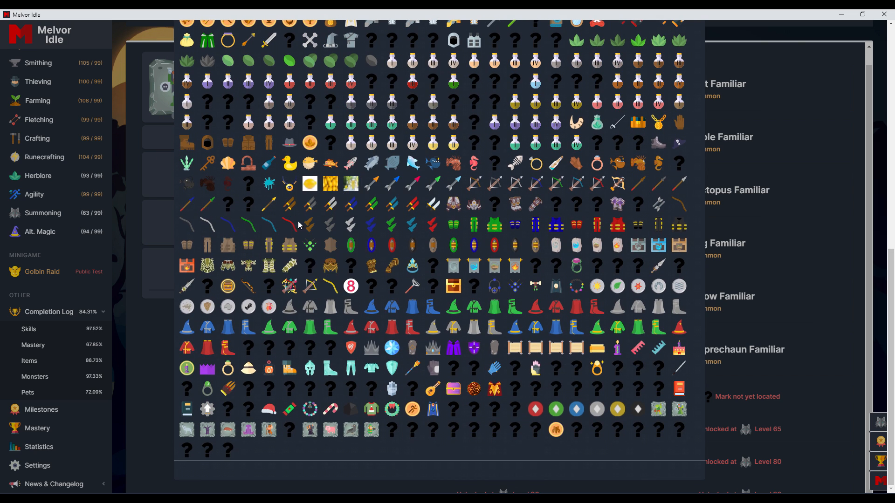
mouse_move(186, 430)
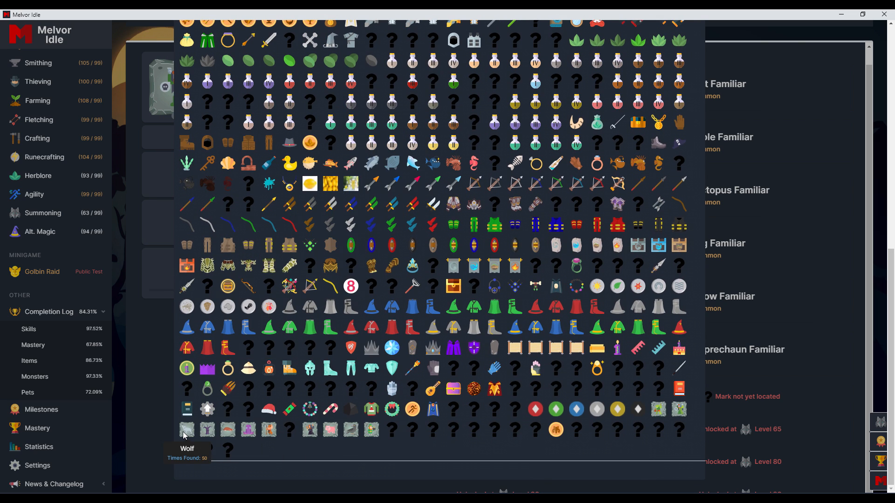
mouse_move(289, 430)
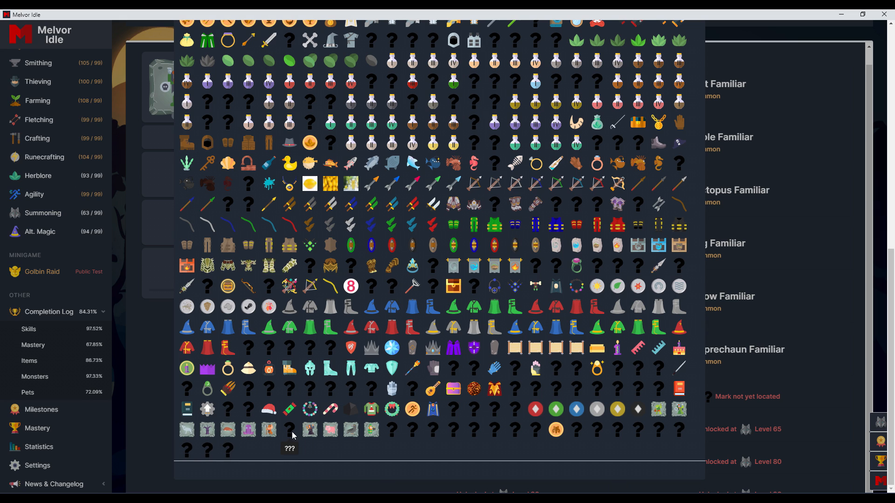
mouse_move(844, 289)
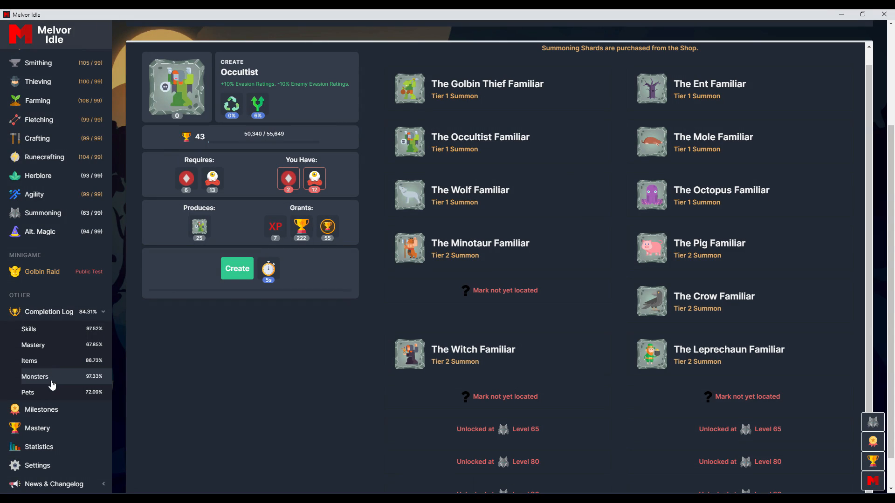
mouse_move(56, 335)
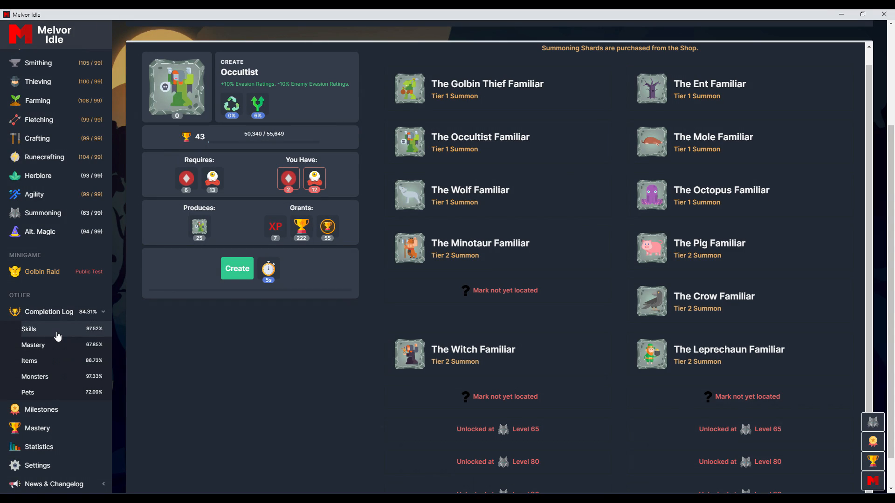
- Open Milestones and scroll through the skill tiles from Attack to Summoning
left_click(41, 409)
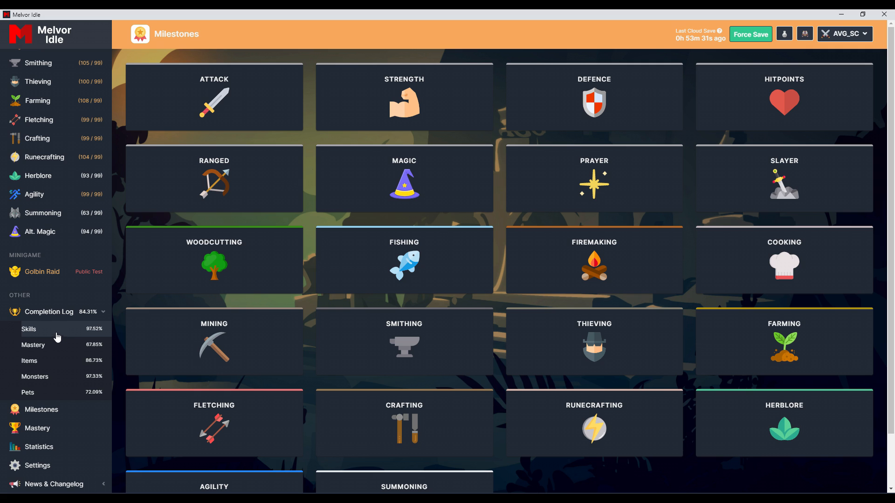
scroll("down", 3)
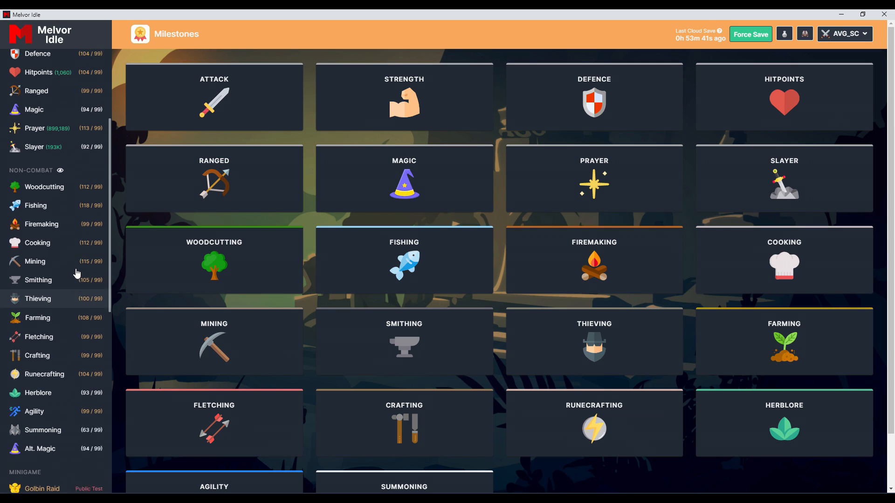
scroll("down", 3)
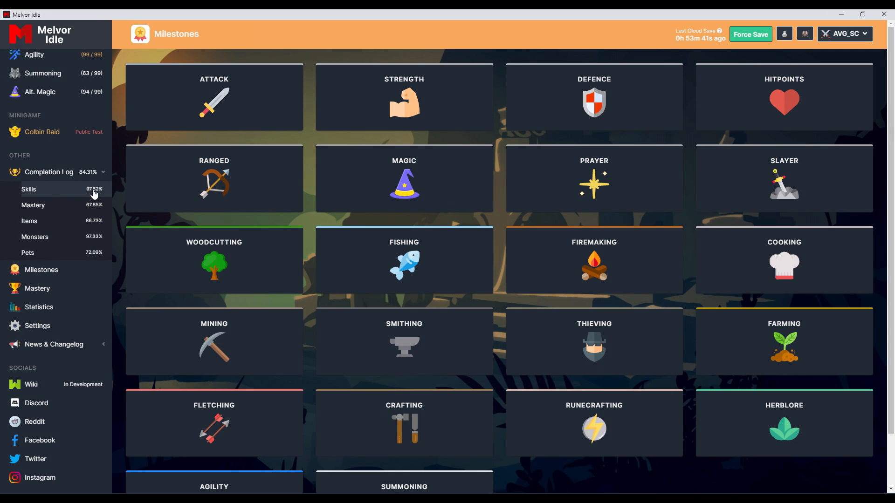
- Visit the Mastery overview, then open the level 99 Crafting page with Hard Leather Body
left_click(33, 205)
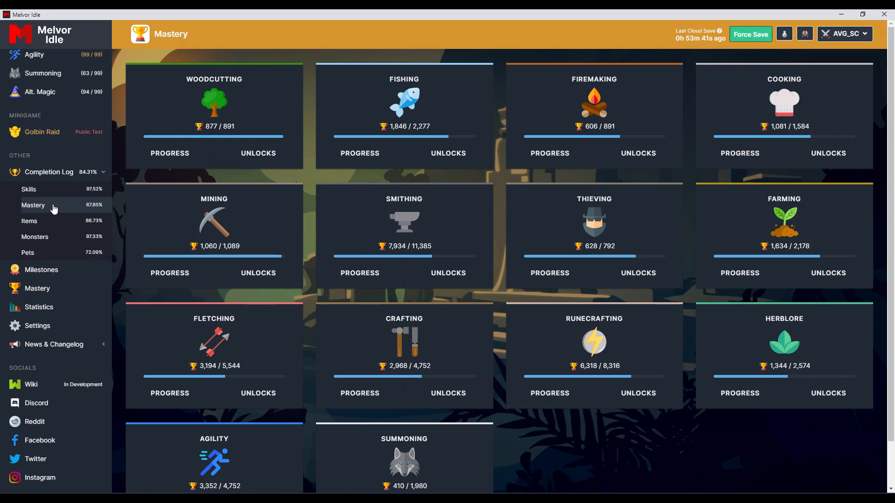
scroll("down", 3)
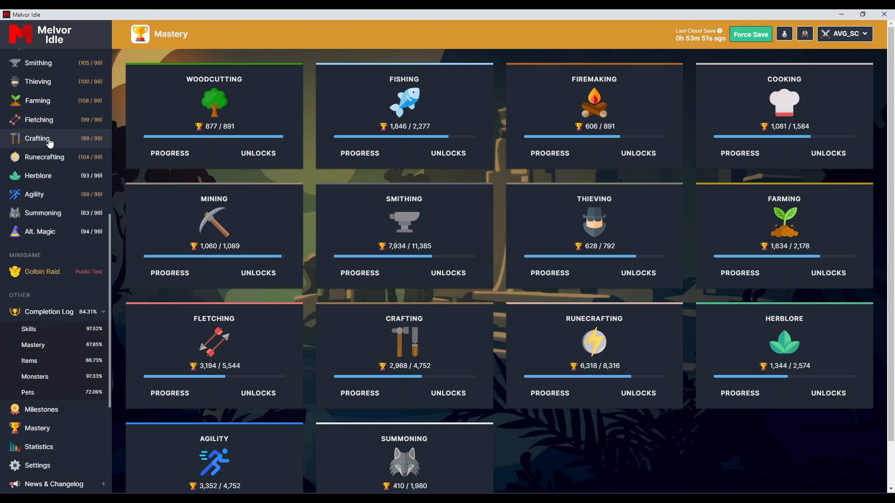
left_click(38, 138)
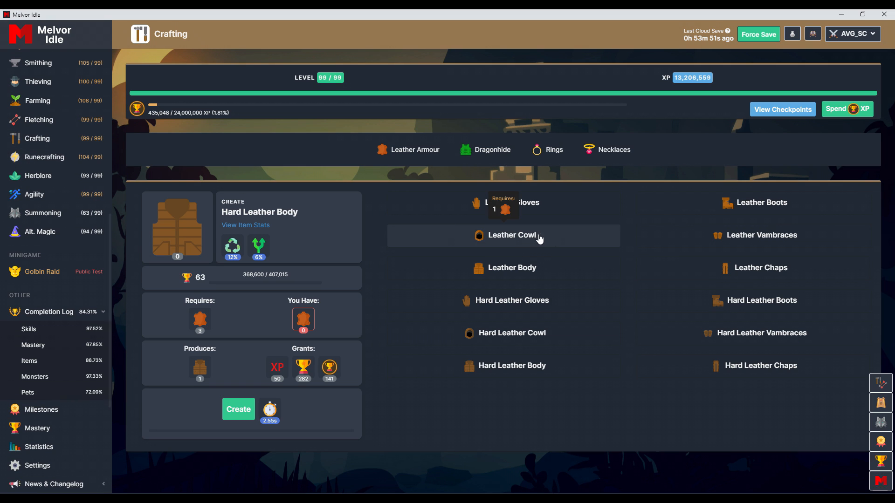
mouse_move(760, 185)
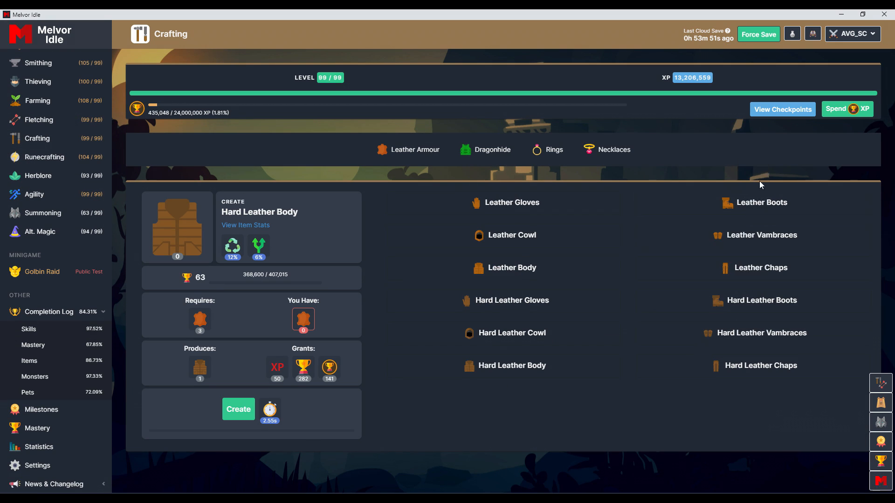
left_click(847, 109)
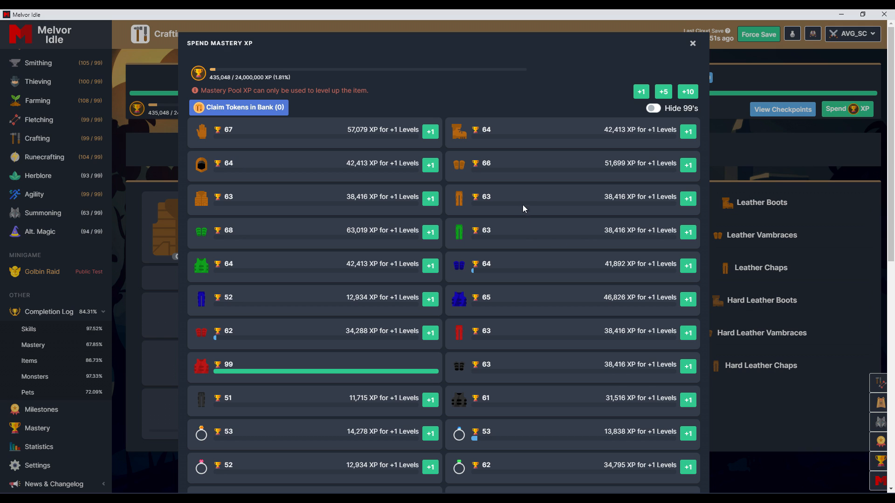
mouse_move(492, 197)
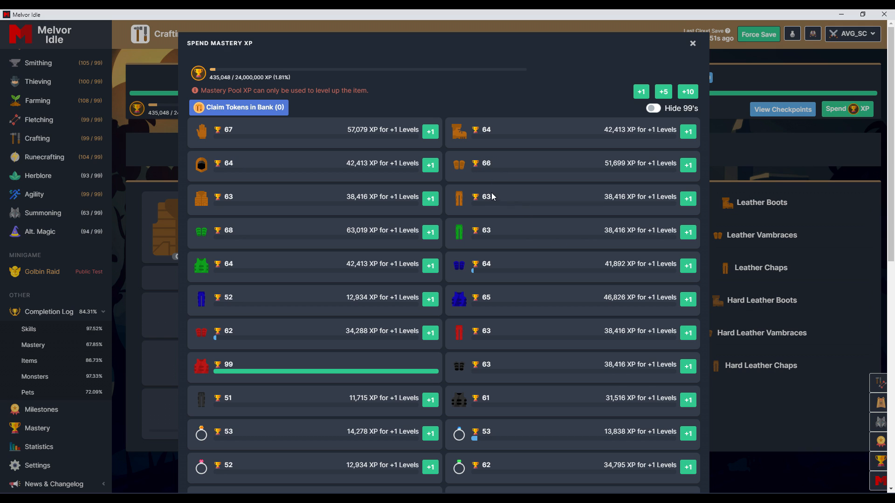
mouse_move(485, 204)
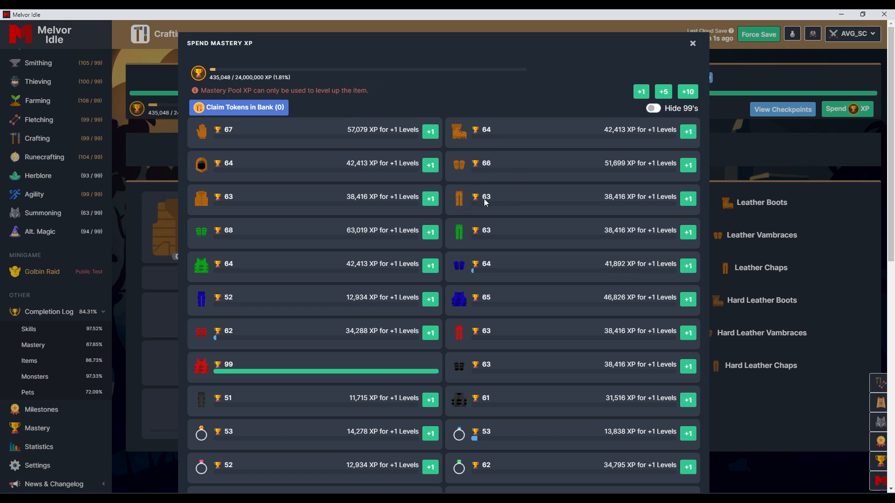
mouse_move(450, 414)
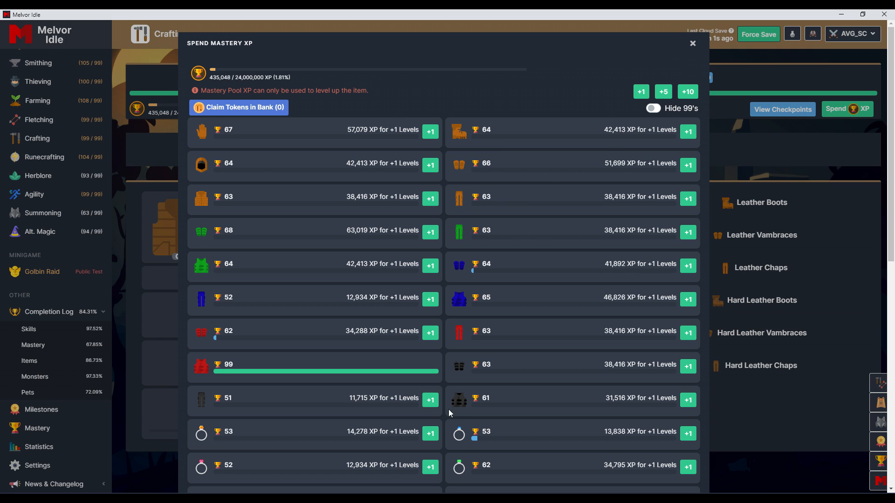
left_click(692, 43)
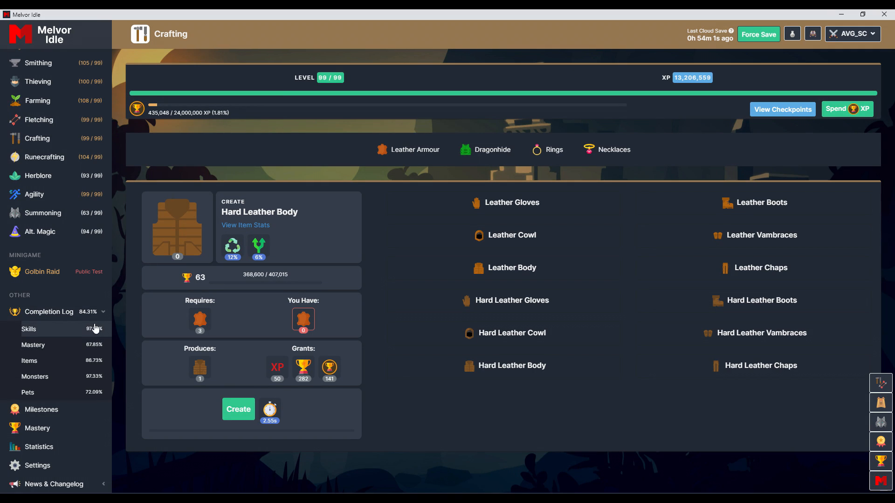
mouse_move(74, 372)
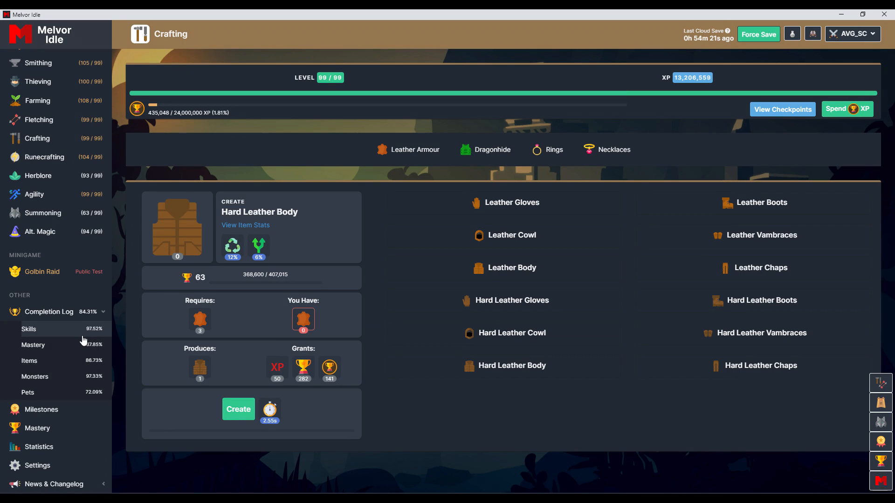
- Open Golbin Raid under Minigame to view its development plan and raid stats
left_click(42, 272)
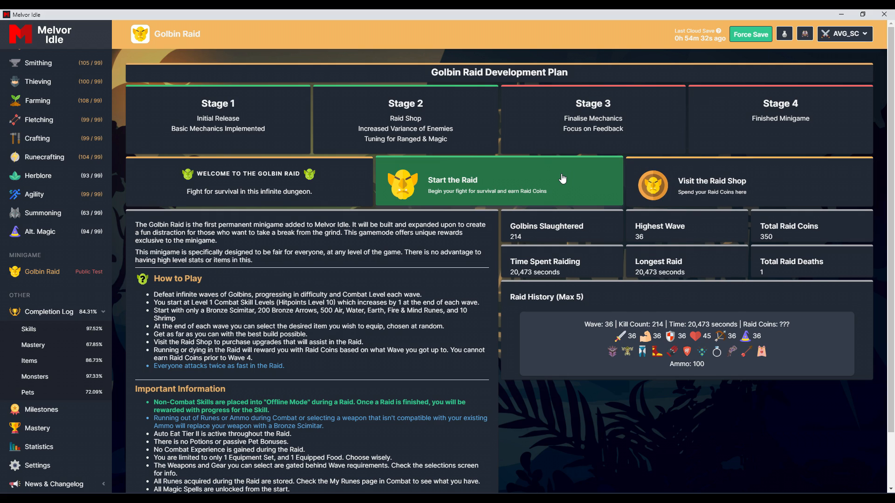
mouse_move(718, 197)
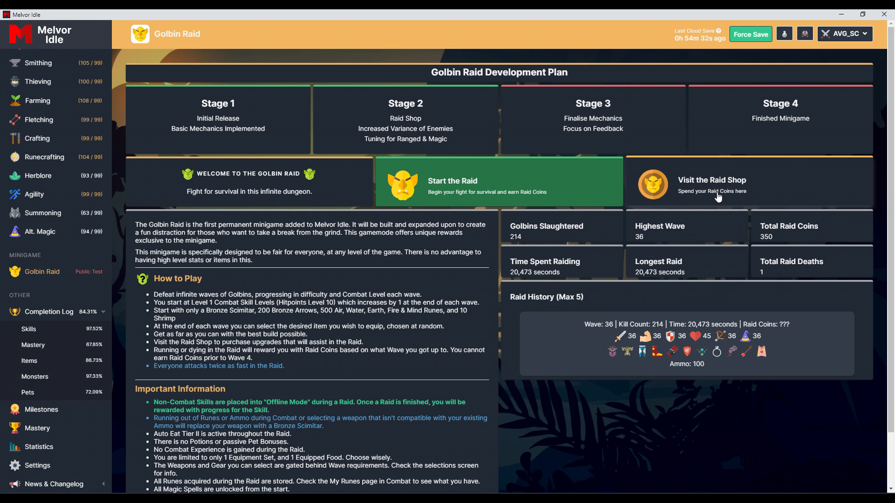
mouse_move(67, 259)
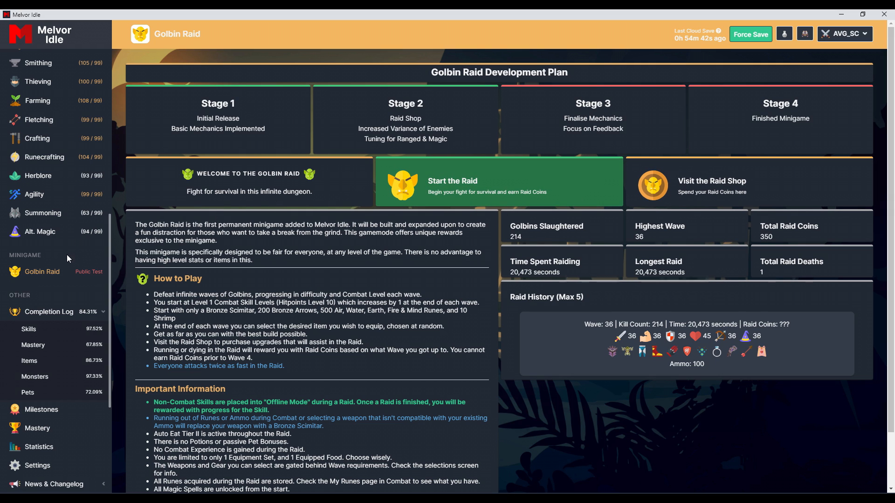
- Return to Summoning, showing the Occultist tablet recipe and familiar list
left_click(43, 213)
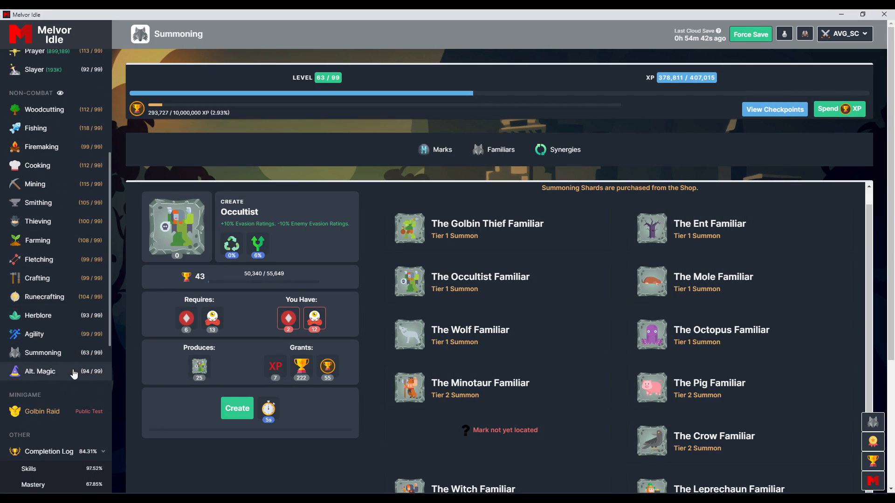
mouse_move(69, 385)
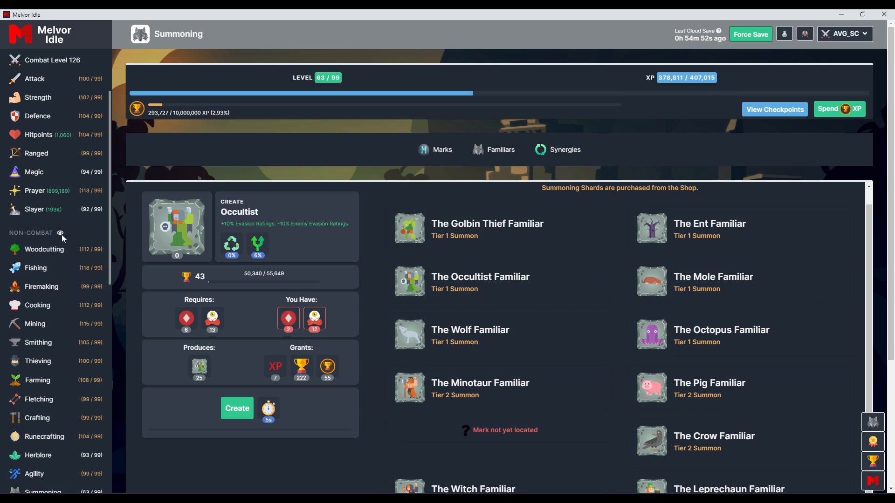
scroll("down", 3)
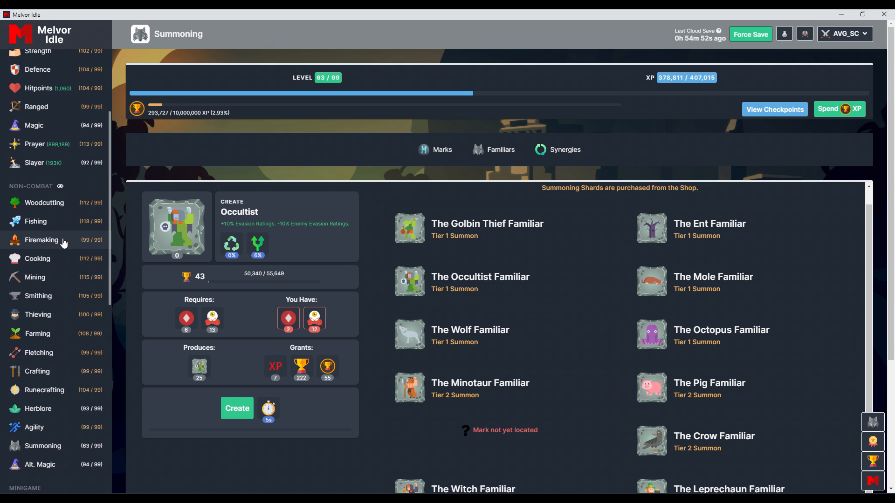
scroll("down", 3)
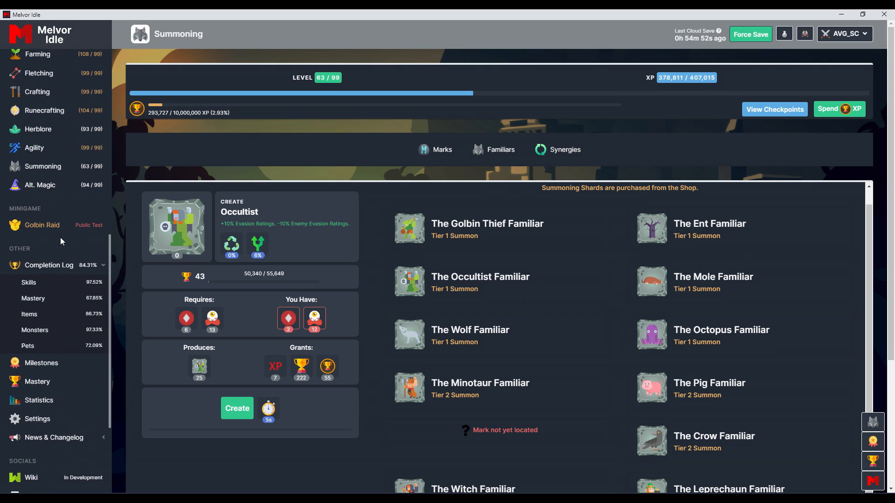